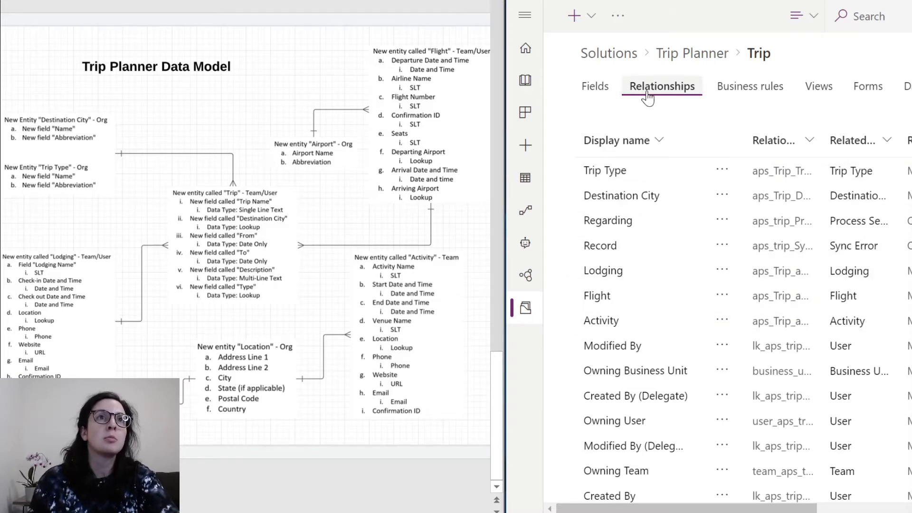
mouse_move(671, 124)
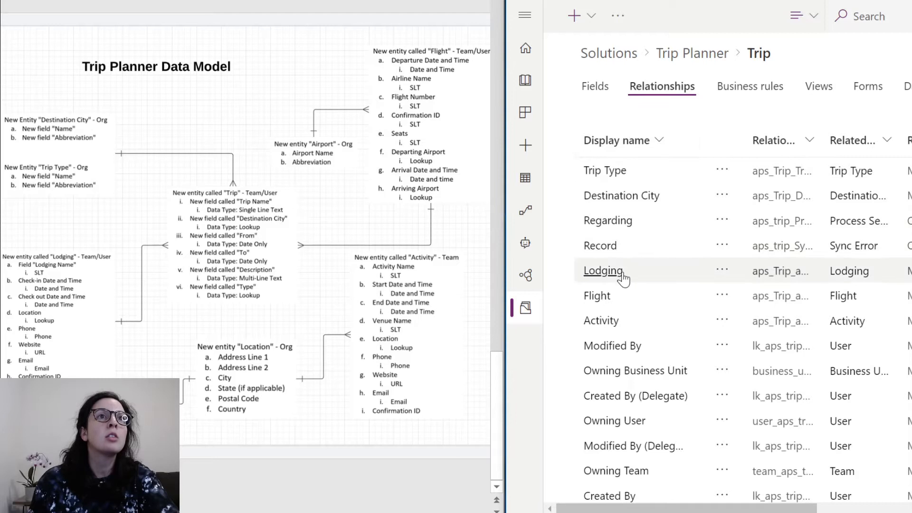
mouse_move(627, 316)
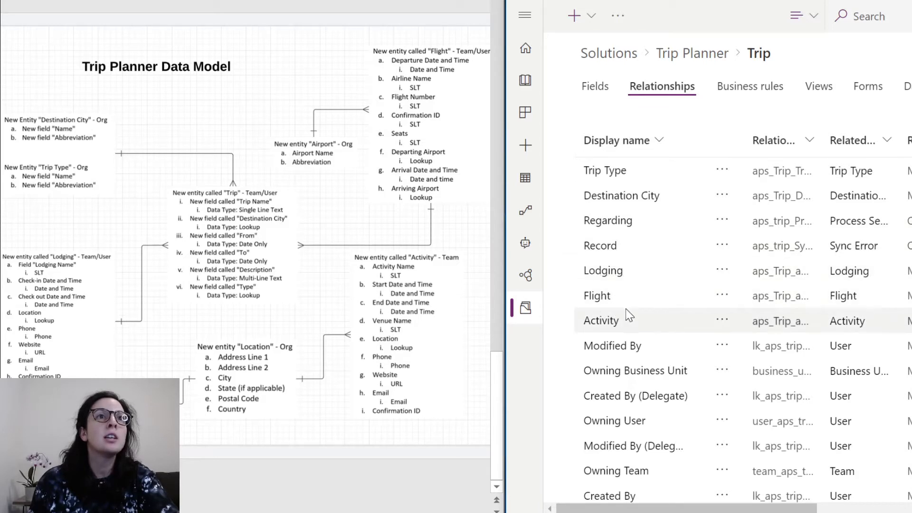
mouse_move(638, 341)
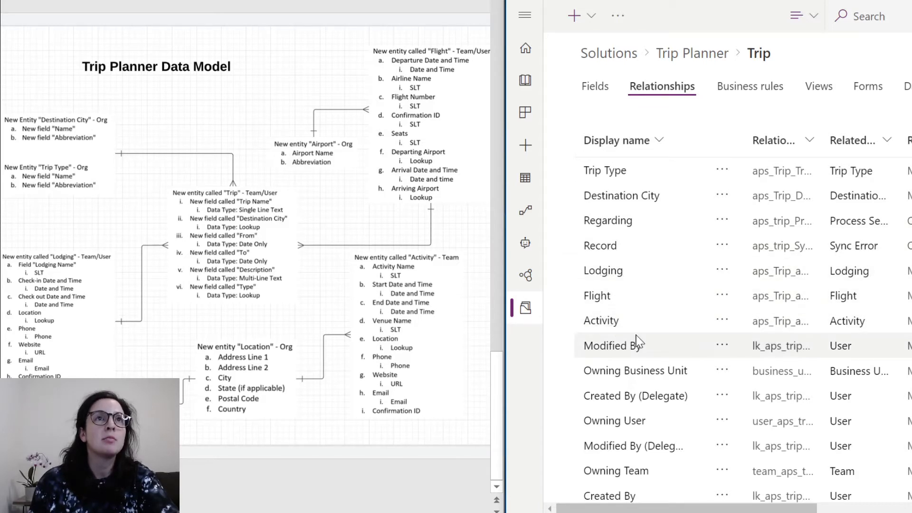
mouse_move(503, 113)
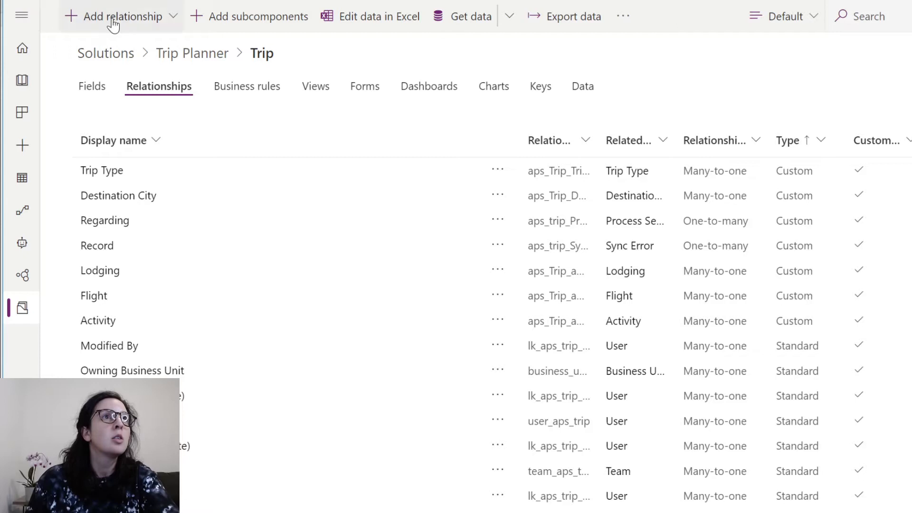
- From the Trip table's Forms list, open the main Information form in the designer
click(364, 86)
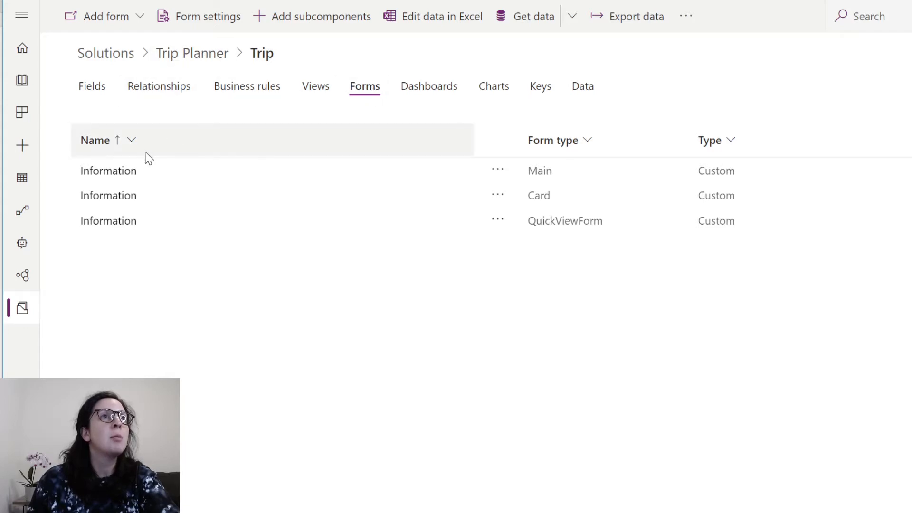
click(109, 171)
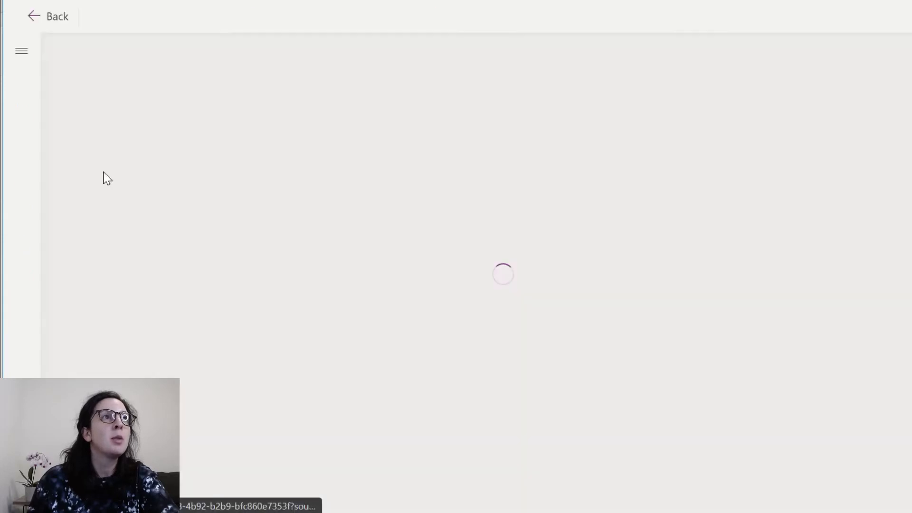
mouse_move(186, 195)
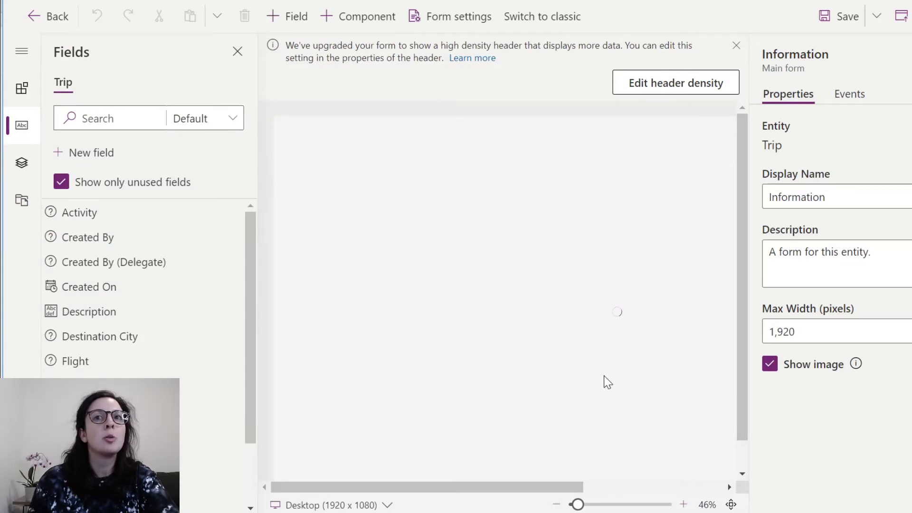
mouse_move(513, 234)
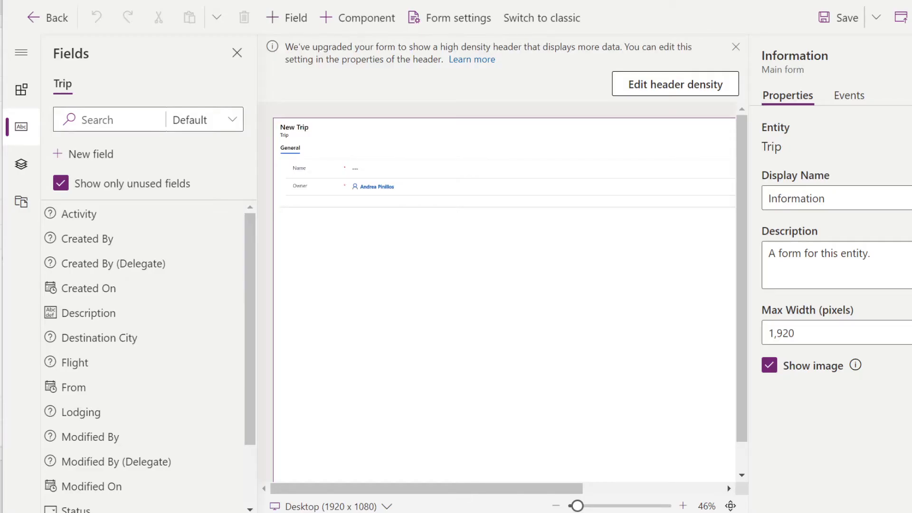
mouse_move(79, 213)
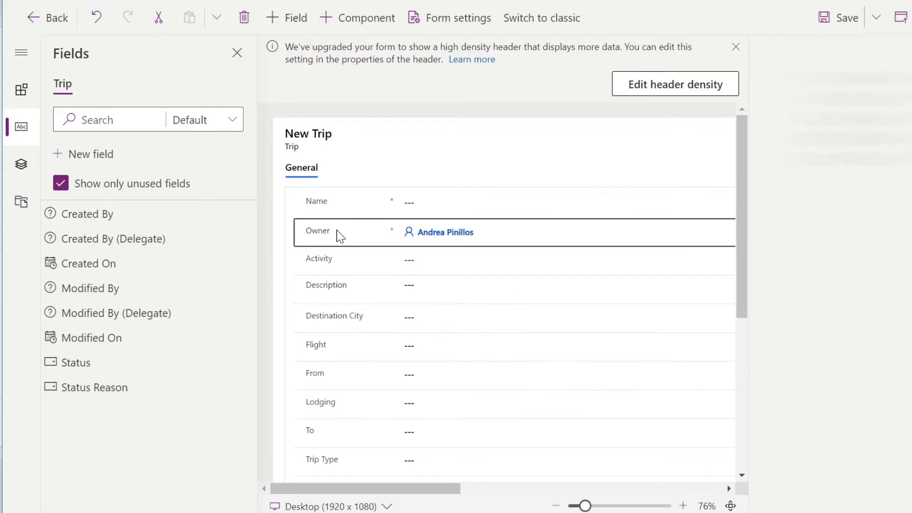
- Select the Owner field and set it to hidden on the Trip form
click(319, 231)
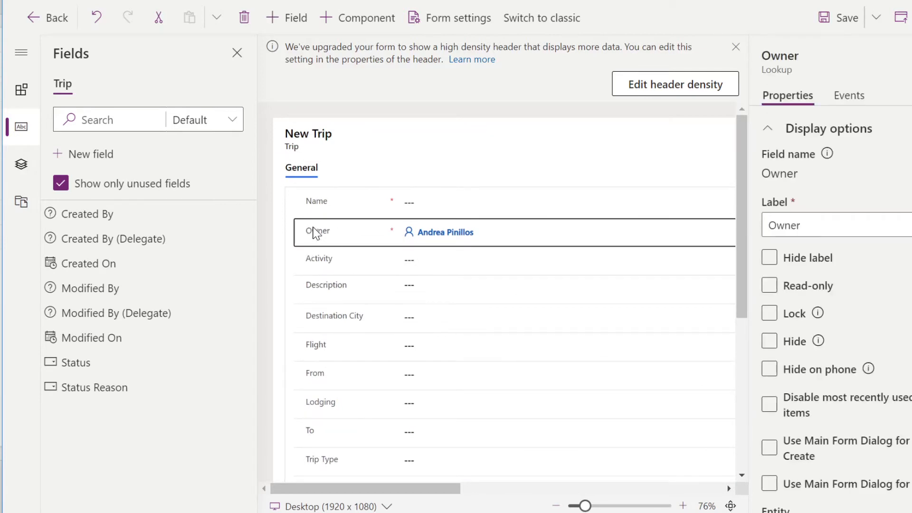
mouse_move(300, 235)
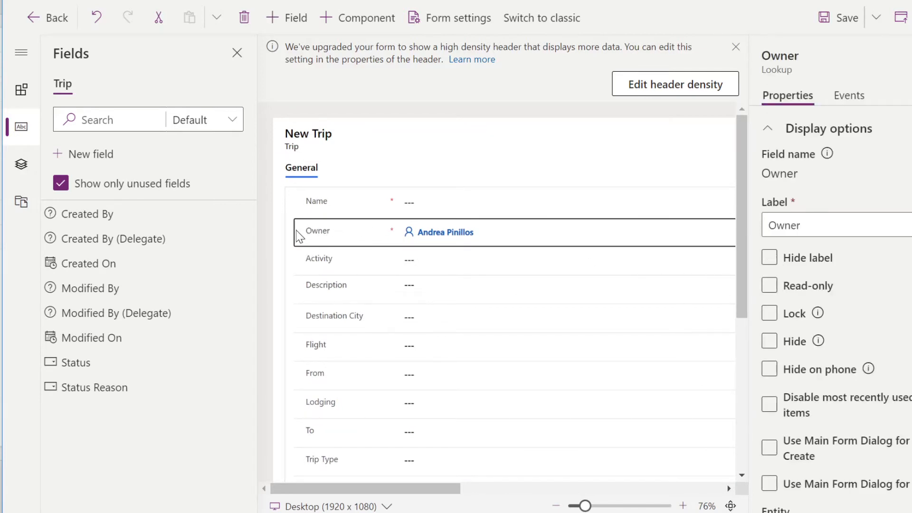
mouse_move(688, 279)
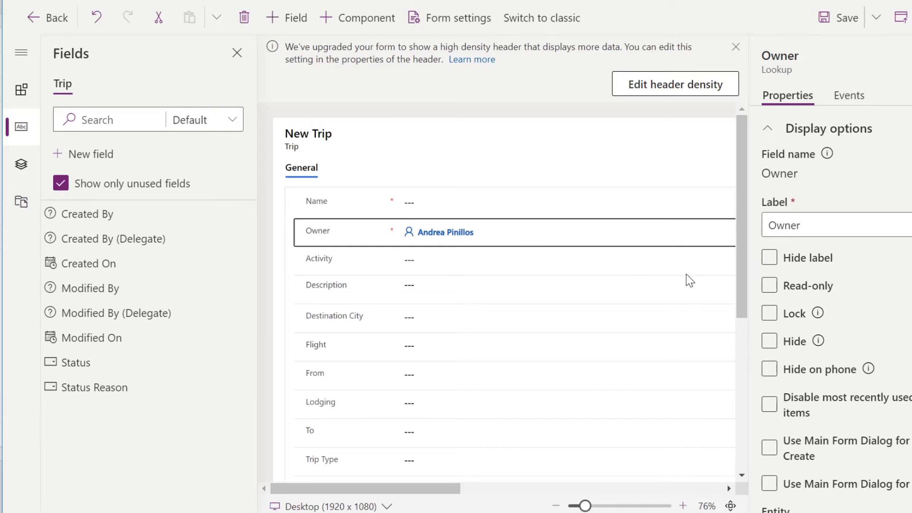
click(769, 341)
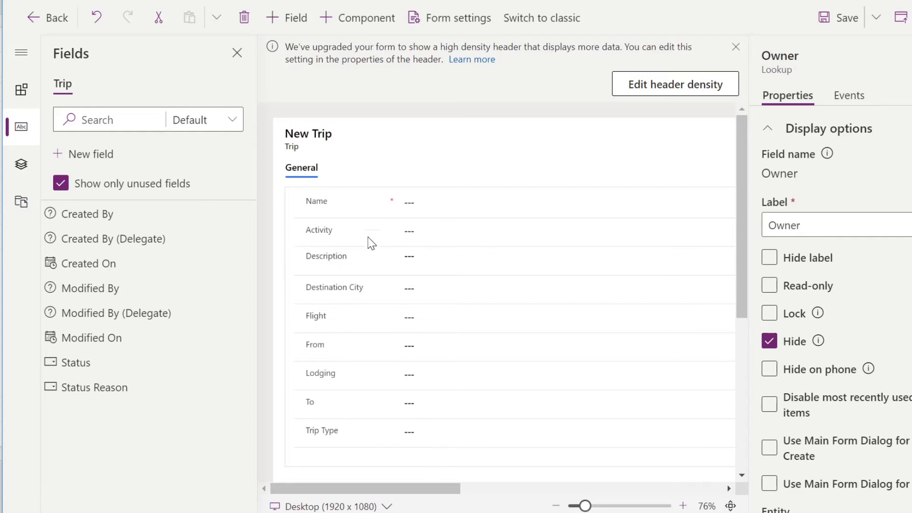
mouse_move(355, 220)
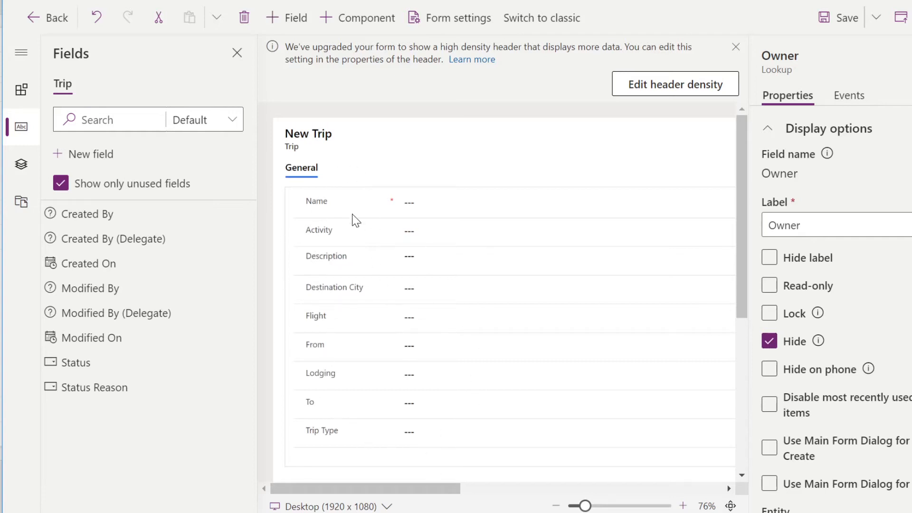
mouse_move(325, 208)
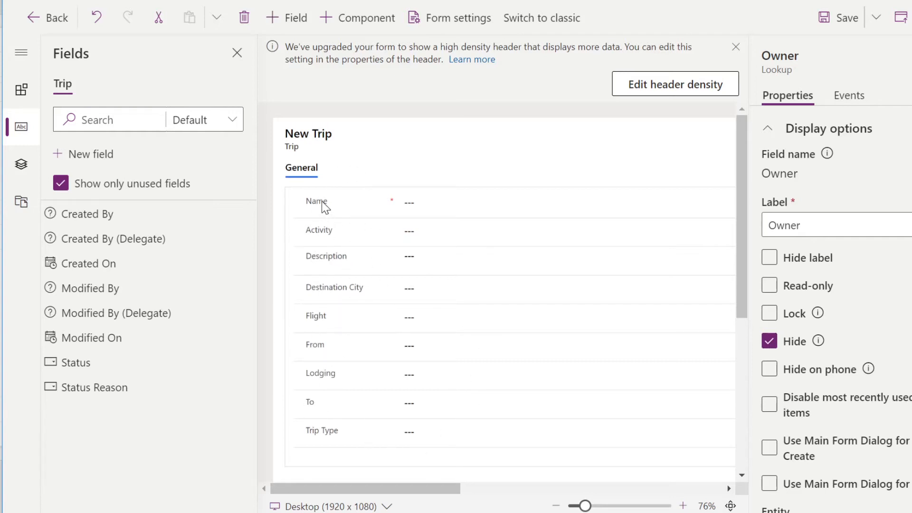
mouse_move(325, 241)
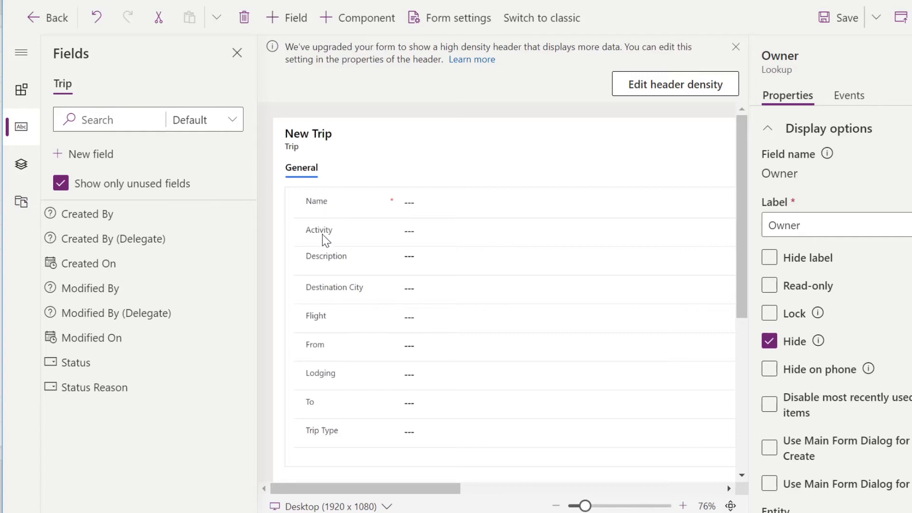
mouse_move(328, 243)
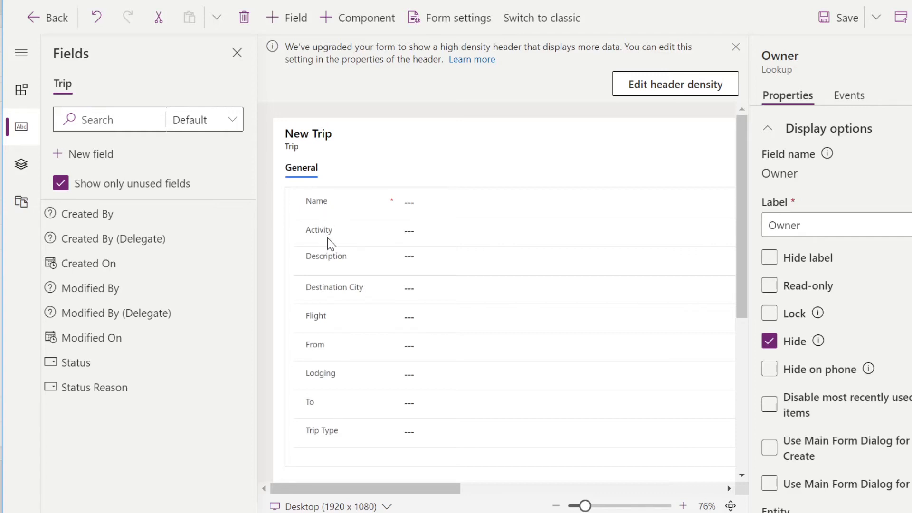
mouse_move(325, 445)
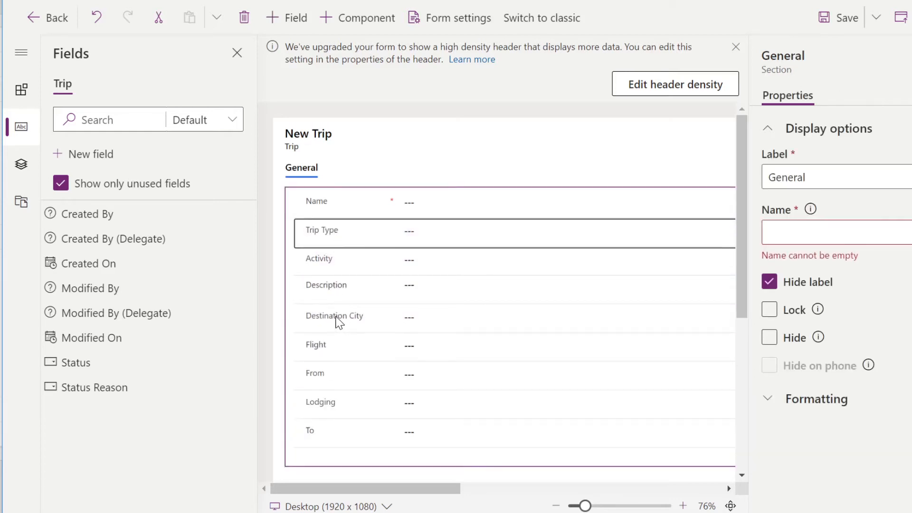
- Delete the Flight, Activity and Lodging fields from the Trip form
click(349, 319)
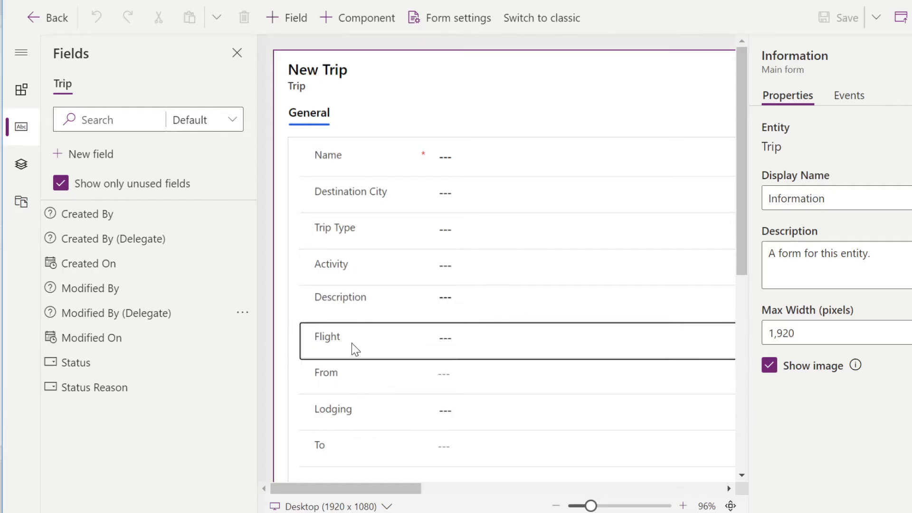
click(326, 340)
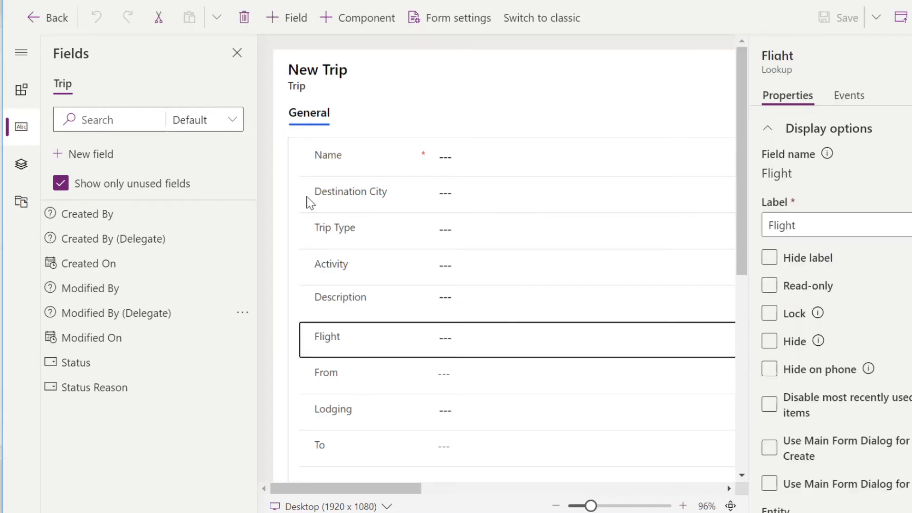
mouse_move(286, 18)
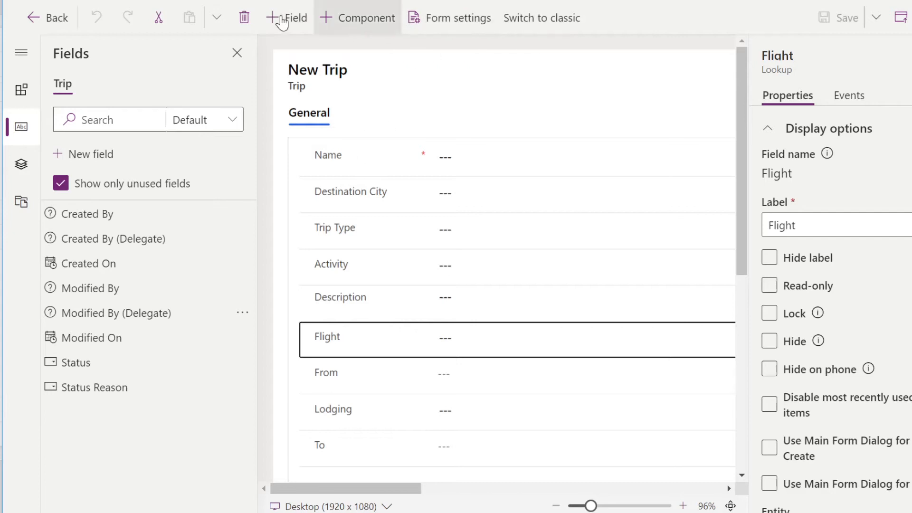
click(244, 17)
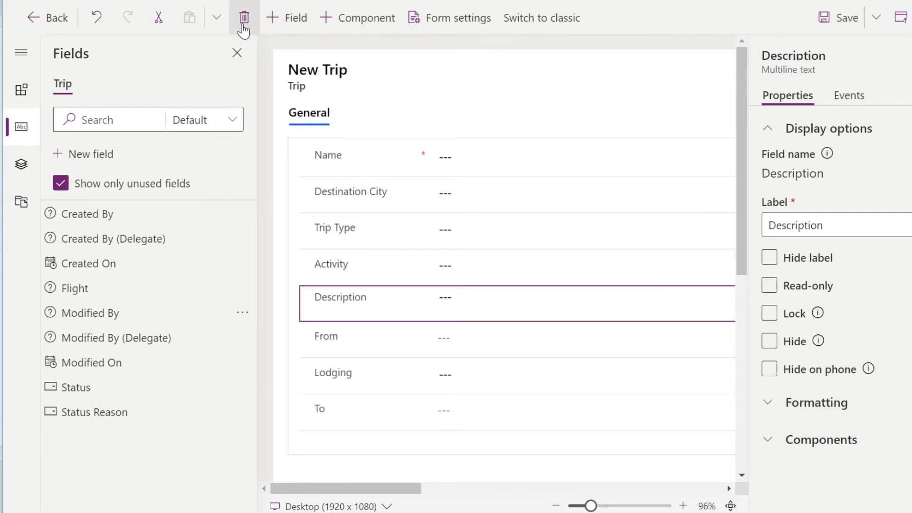
click(244, 18)
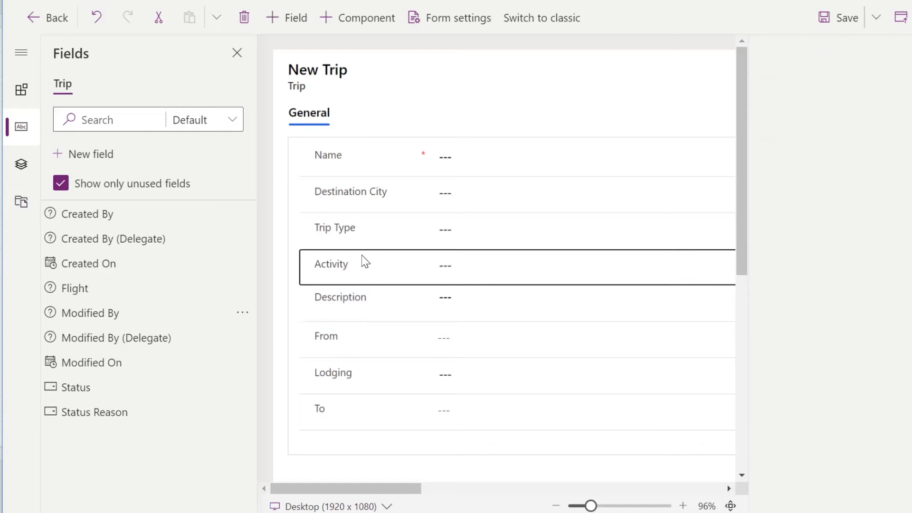
click(244, 17)
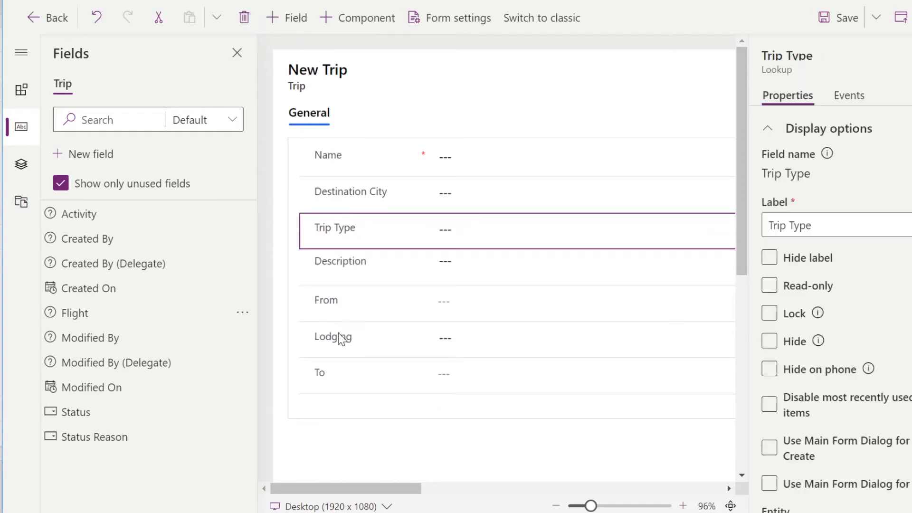
click(243, 17)
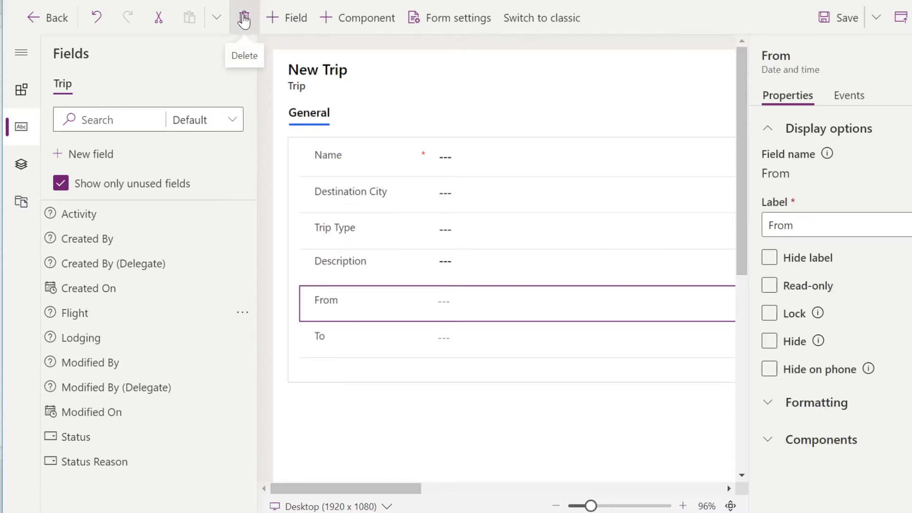
mouse_move(456, 437)
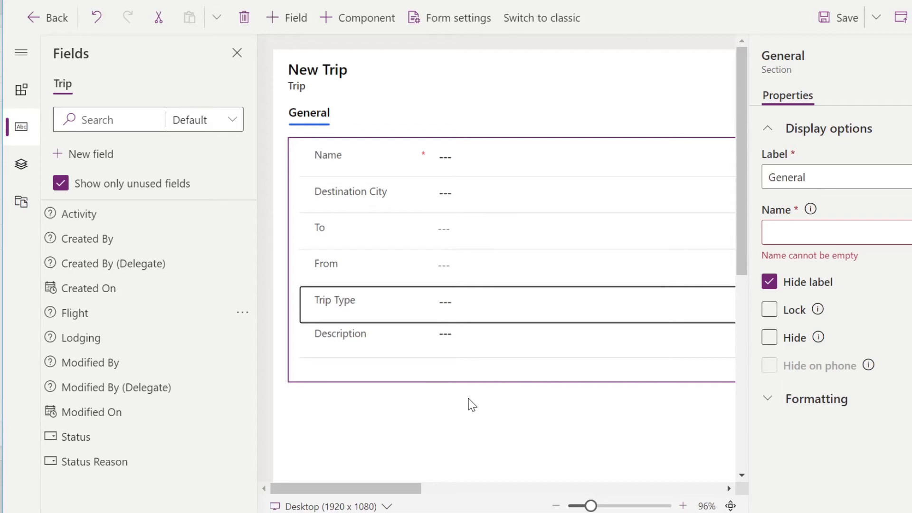
mouse_move(339, 152)
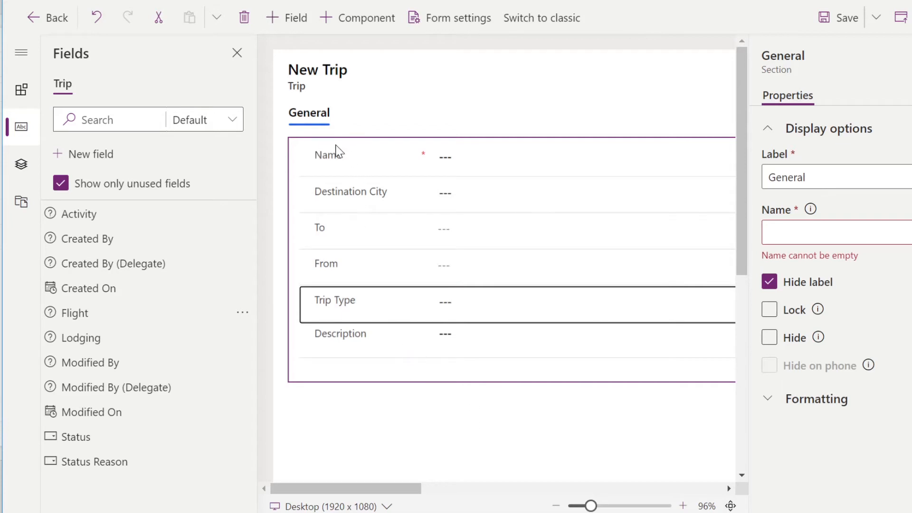
mouse_move(371, 326)
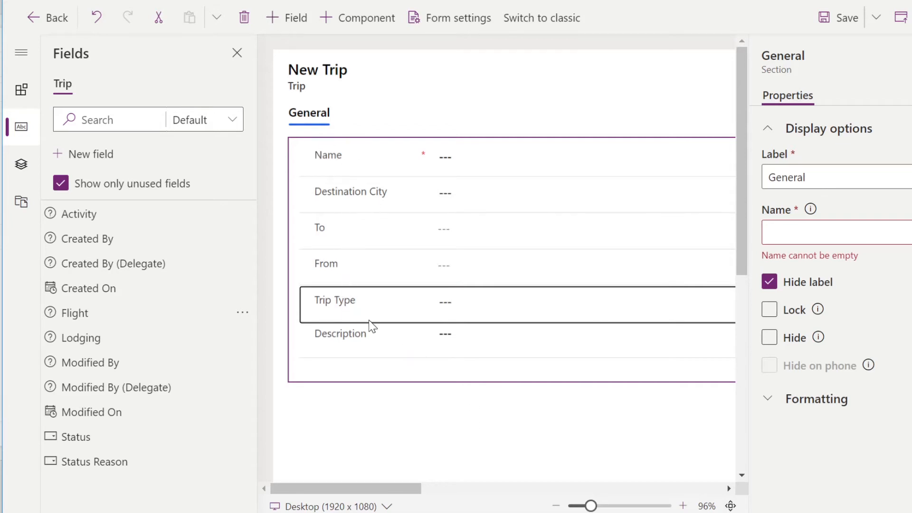
mouse_move(182, 52)
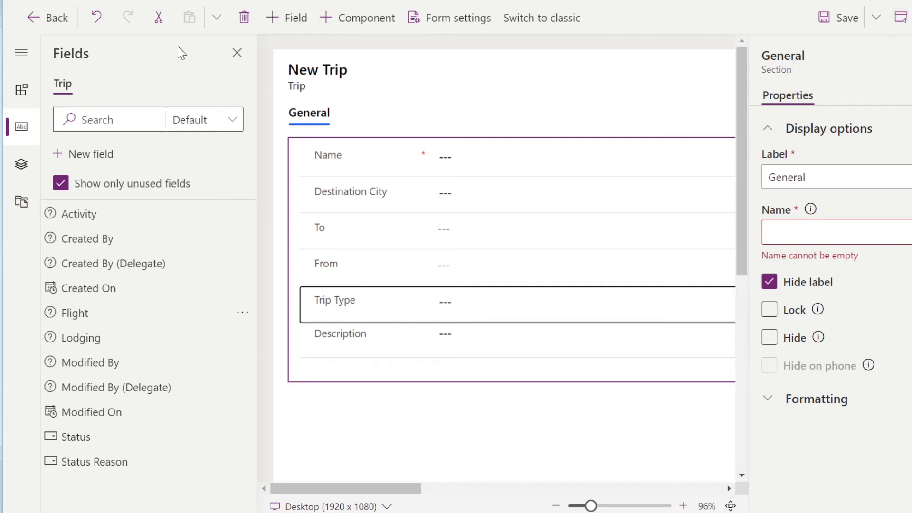
mouse_move(838, 17)
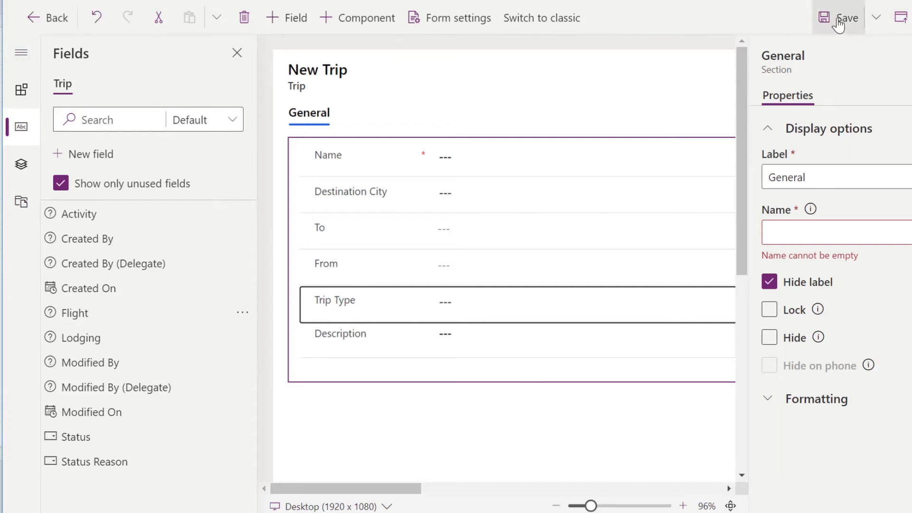
- Save the Trip form and show its Tree view outline of tabs and sections
click(838, 18)
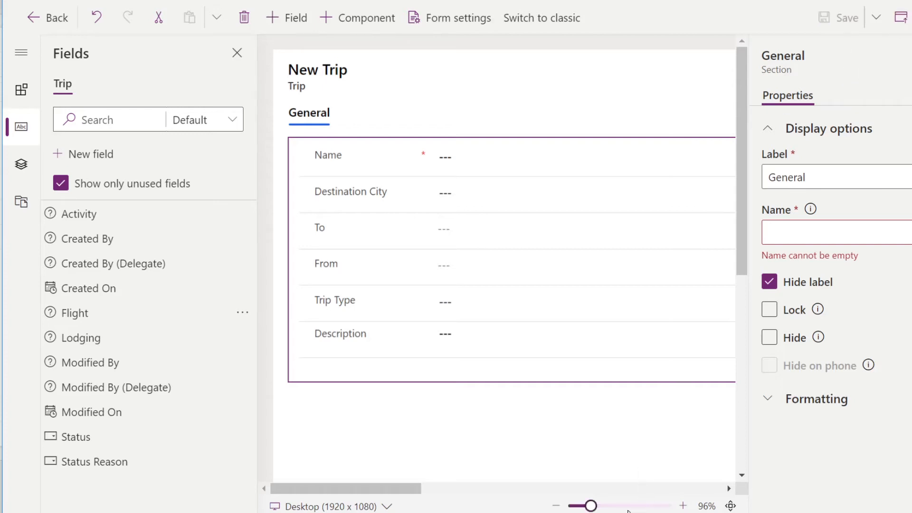
click(557, 506)
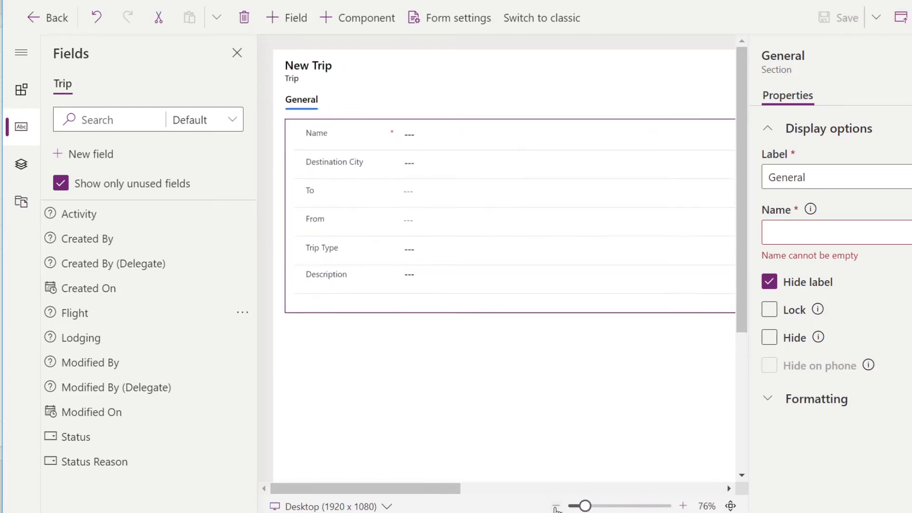
click(21, 53)
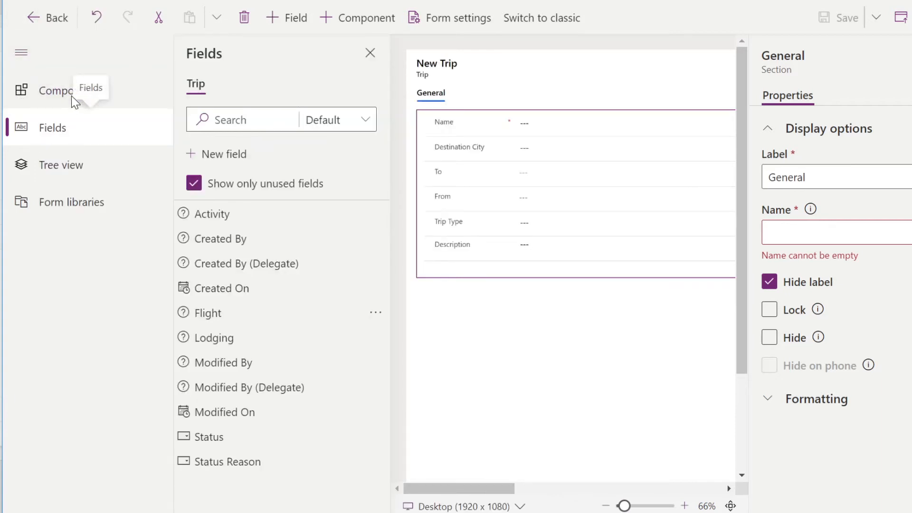
mouse_move(70, 140)
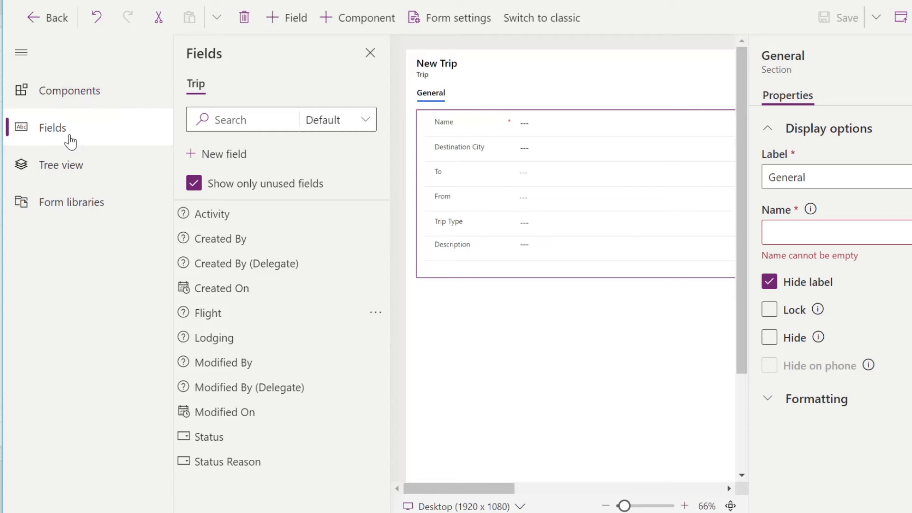
click(60, 165)
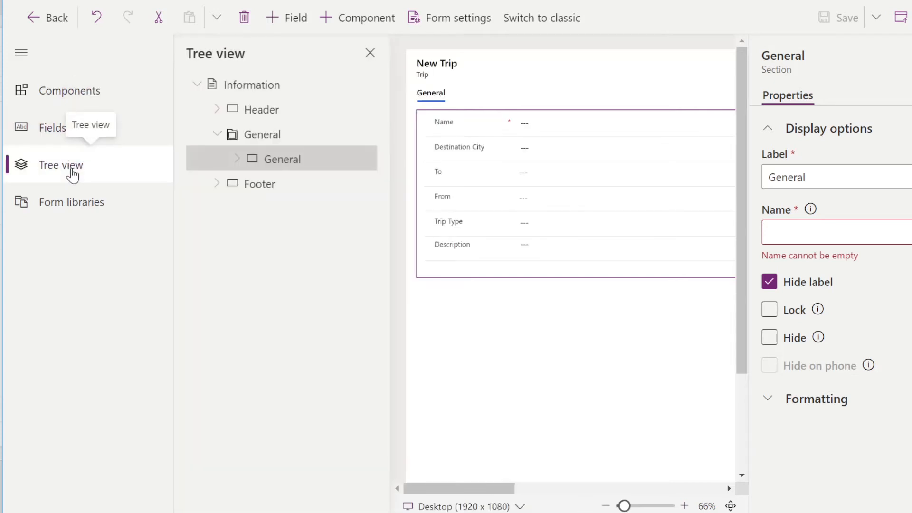
- Add a 1-column tab beside General and label it Flights
click(71, 90)
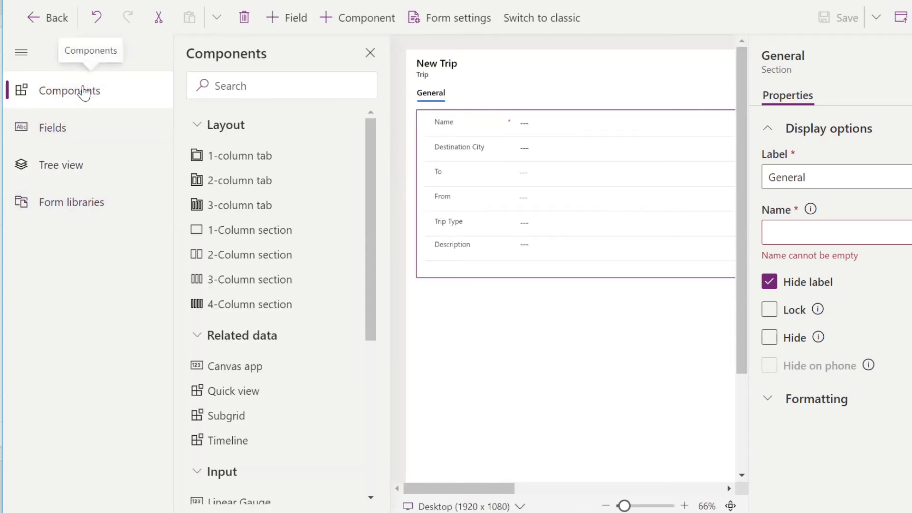
mouse_move(250, 155)
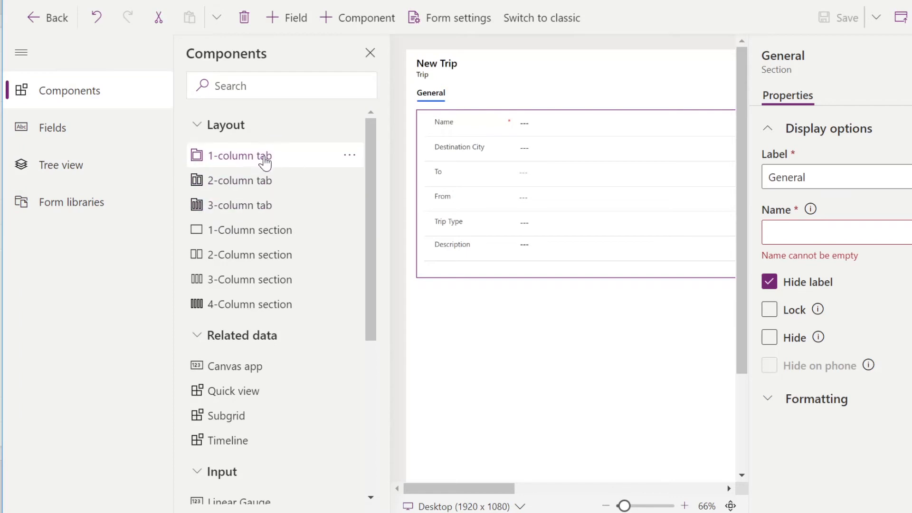
mouse_move(260, 205)
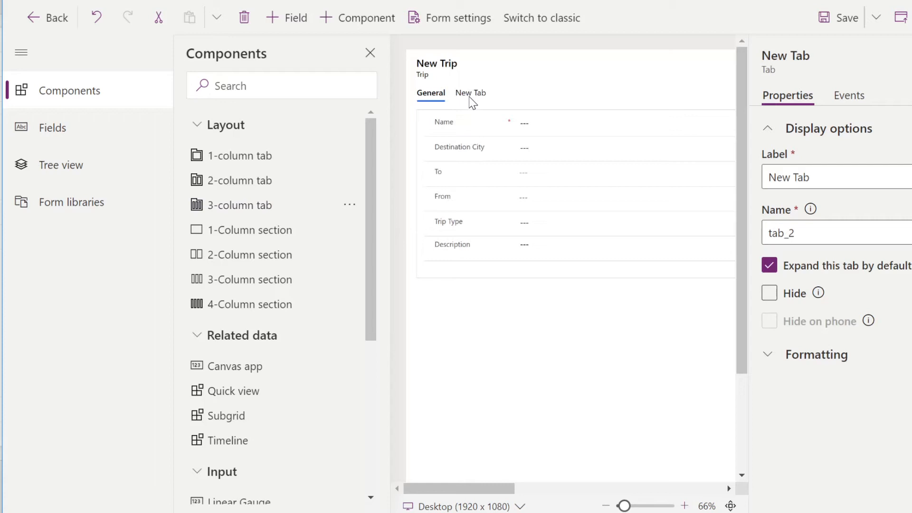
click(471, 92)
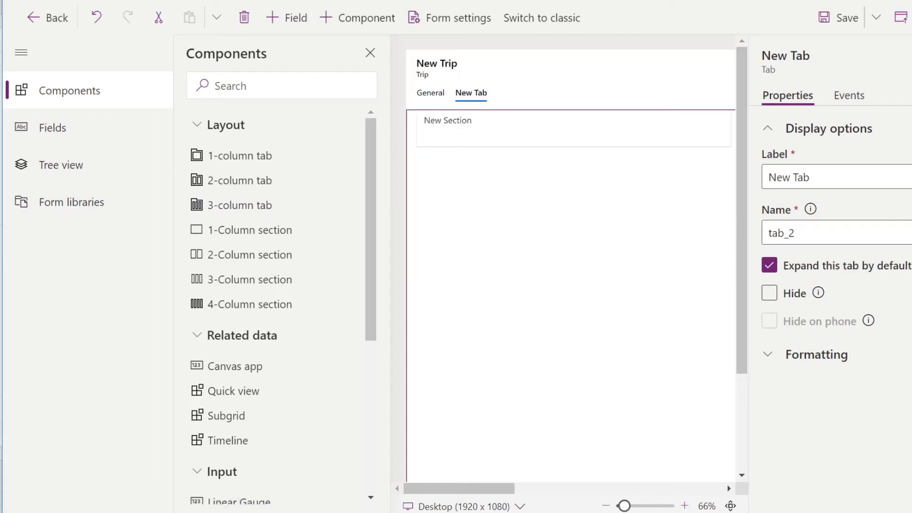
mouse_move(626, 244)
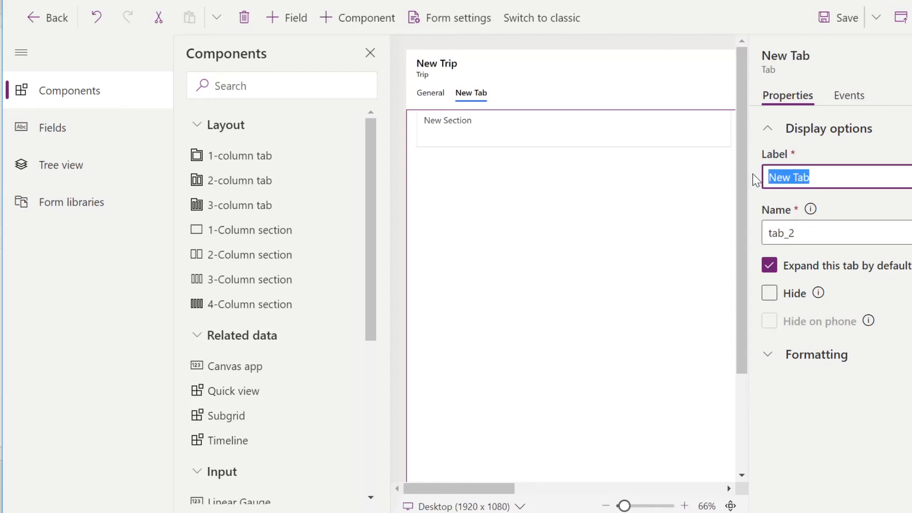
text(Flights)
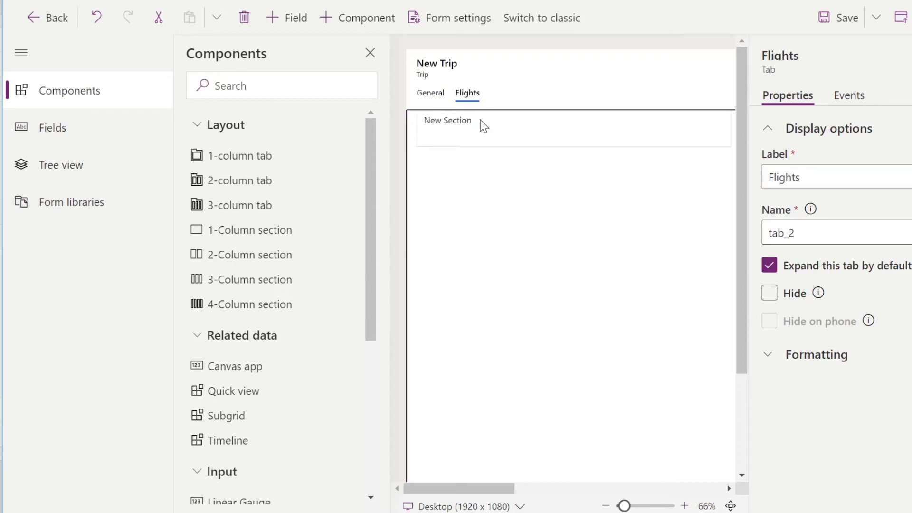
- Add a Flights subgrid using the Active Flights view to the Flights tab
scroll(down, 3)
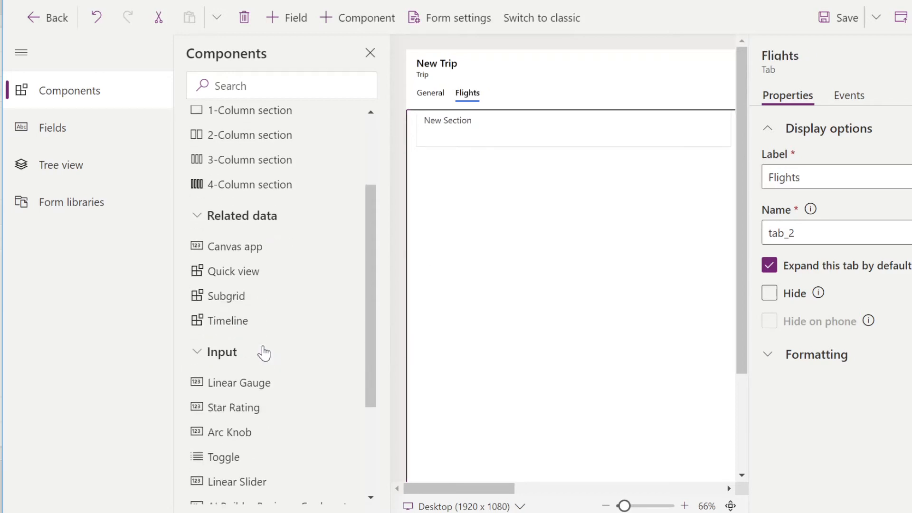
scroll(down, 3)
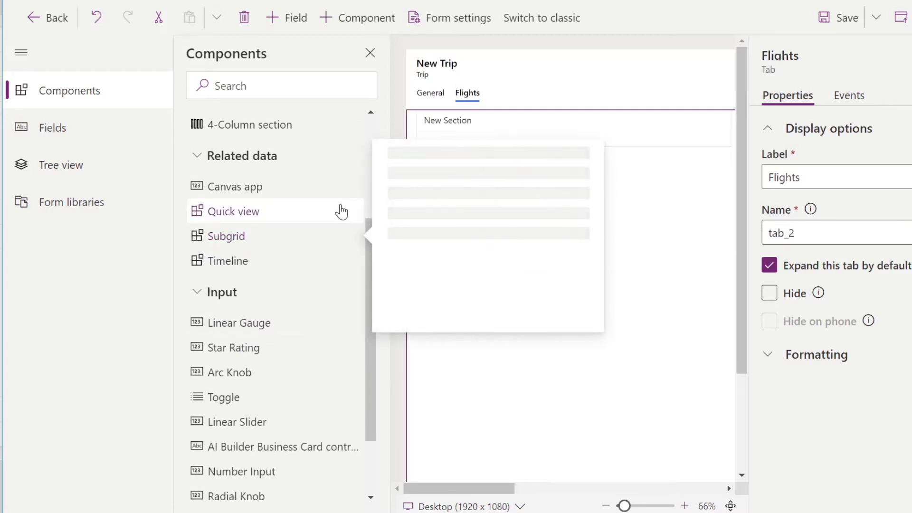
click(225, 236)
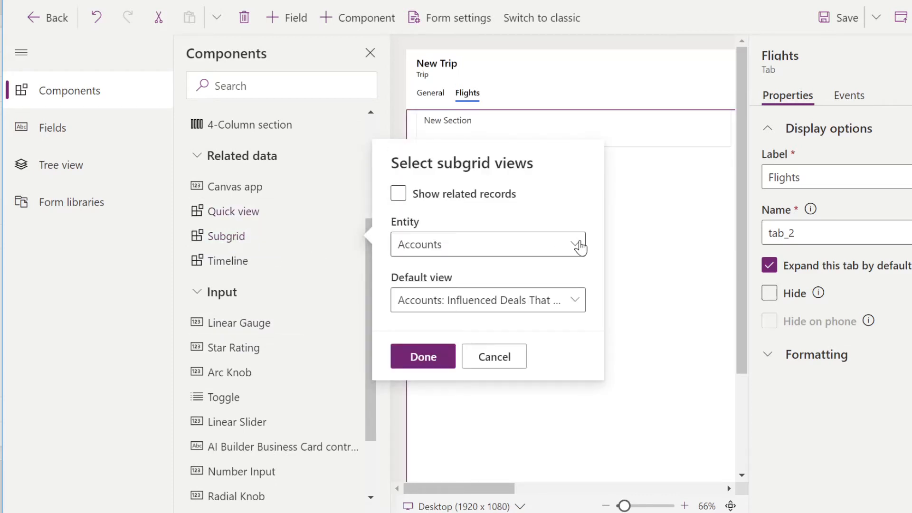
click(576, 244)
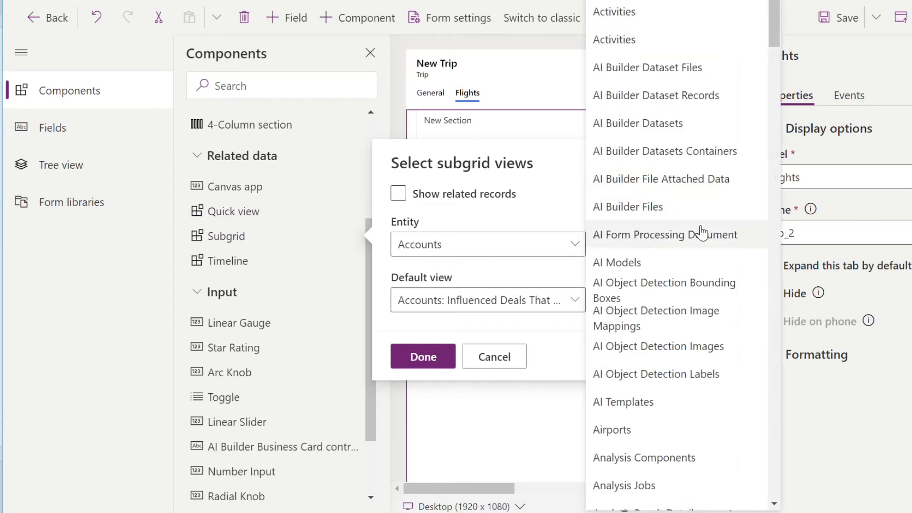
scroll(down, 3)
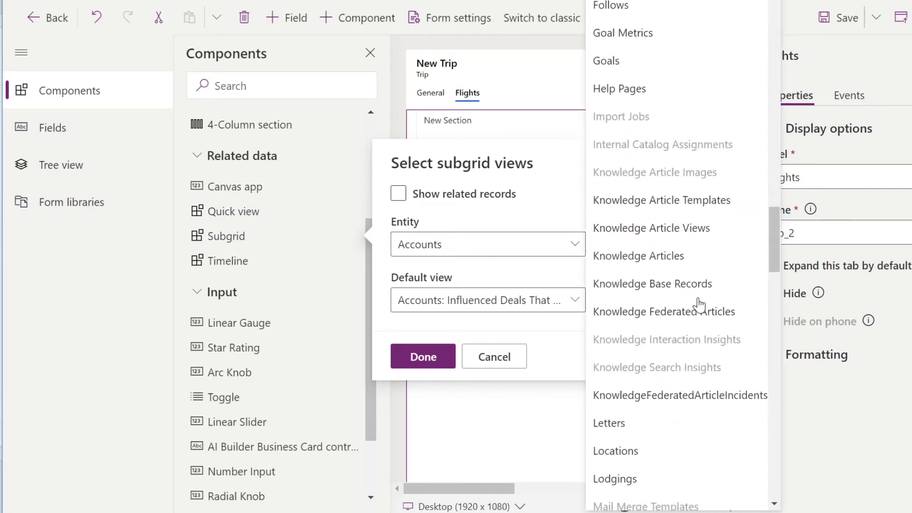
scroll(down, 3)
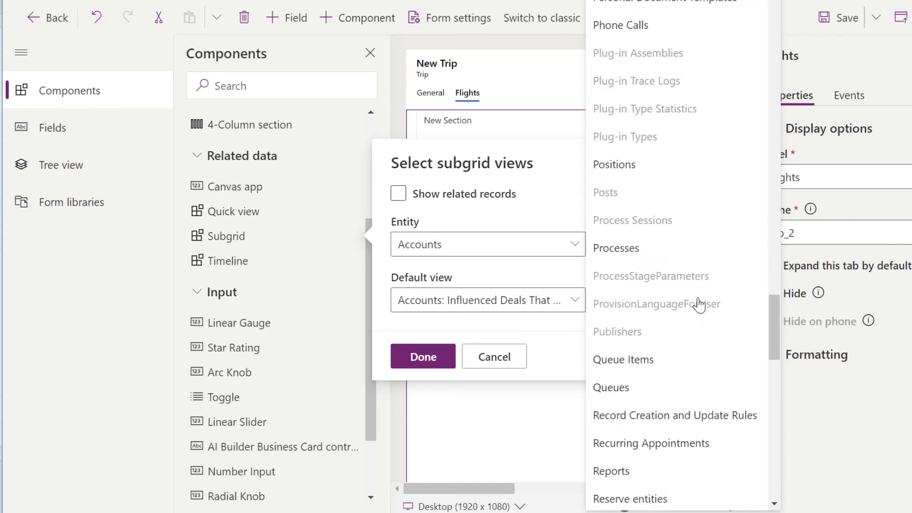
scroll(up, 3)
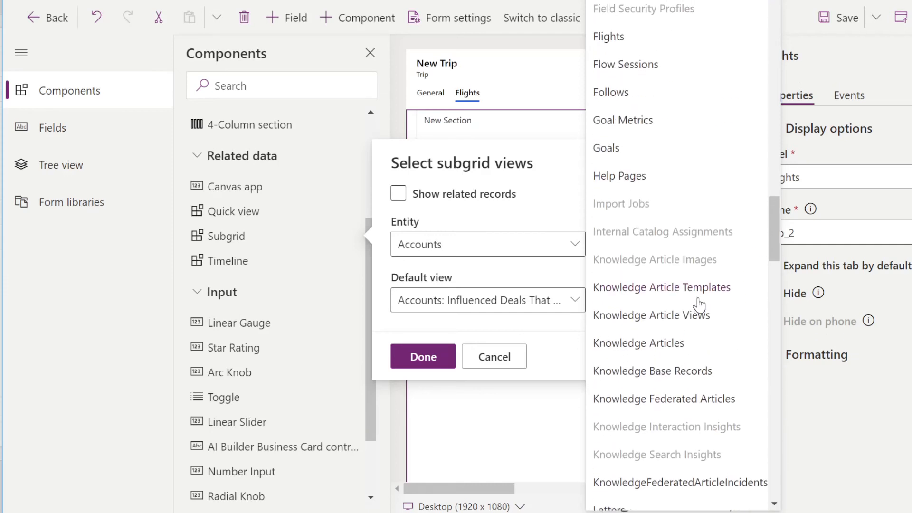
click(608, 36)
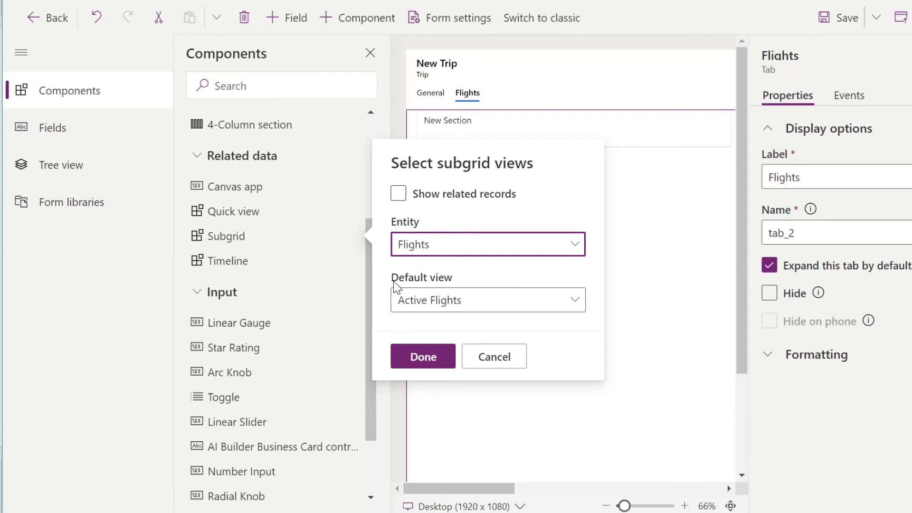
mouse_move(576, 306)
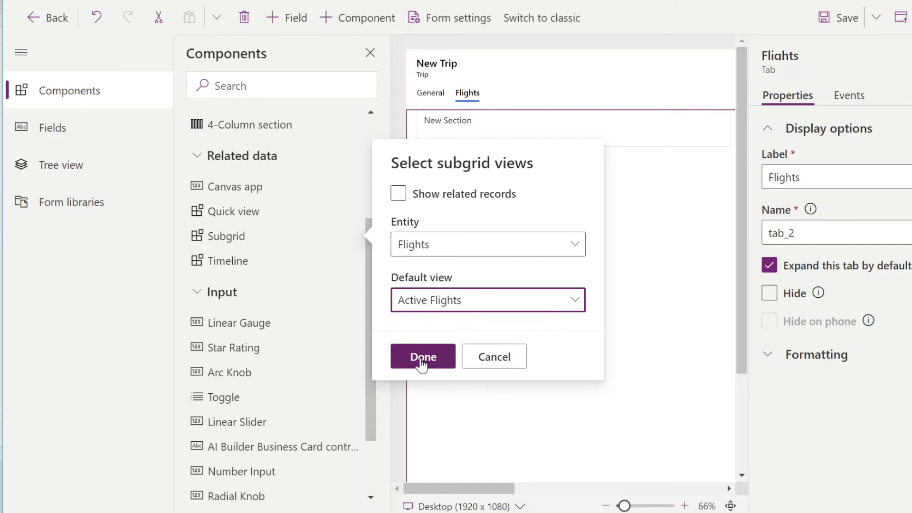
click(422, 356)
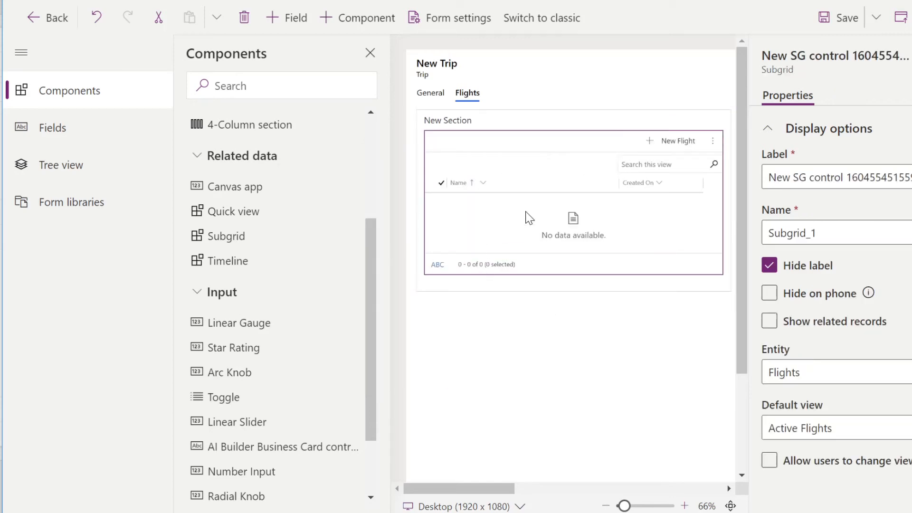
mouse_move(619, 253)
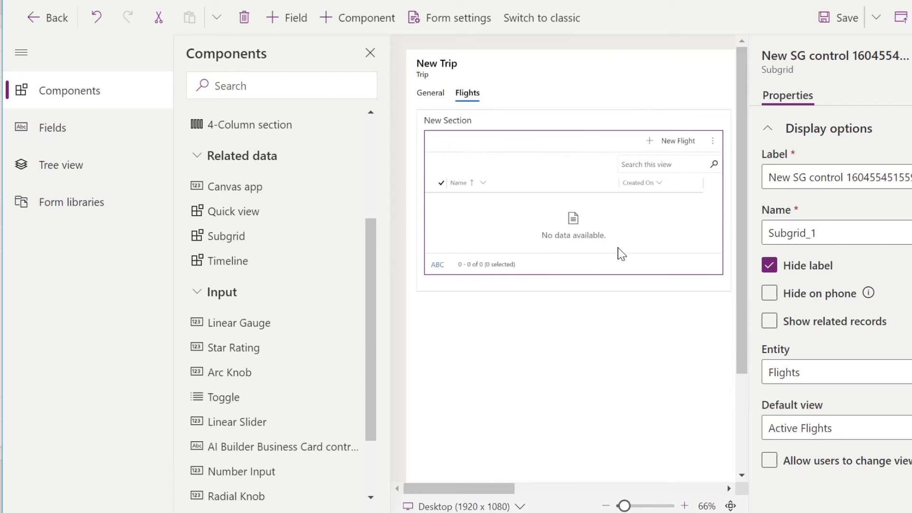
mouse_move(859, 47)
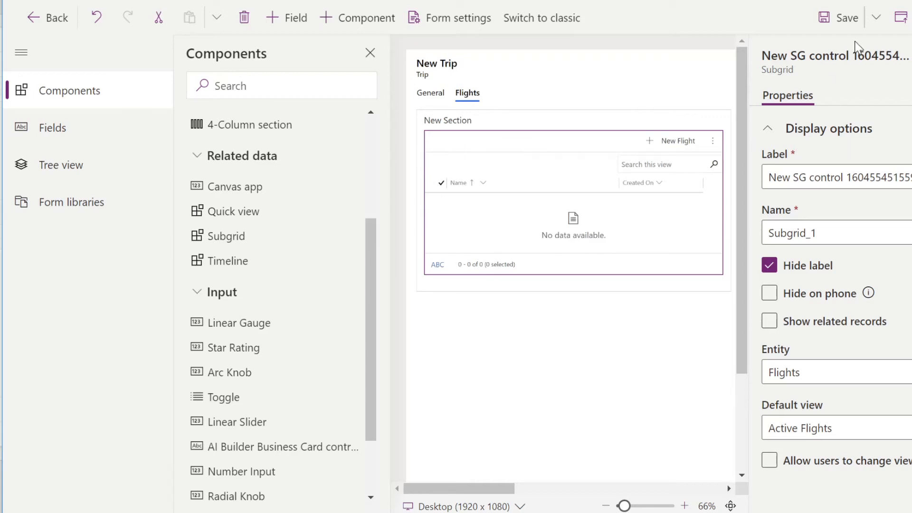
- Save the Trip form and exit the designer back to the forms list
click(847, 18)
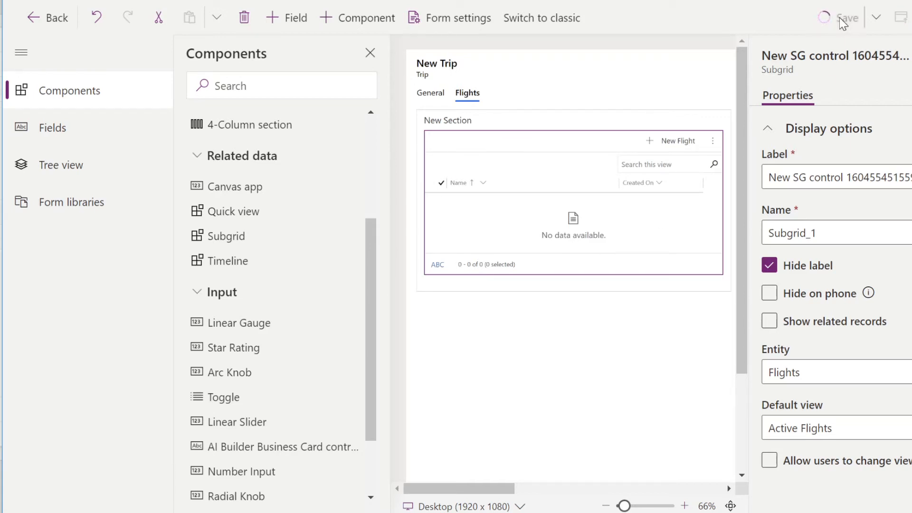
click(849, 18)
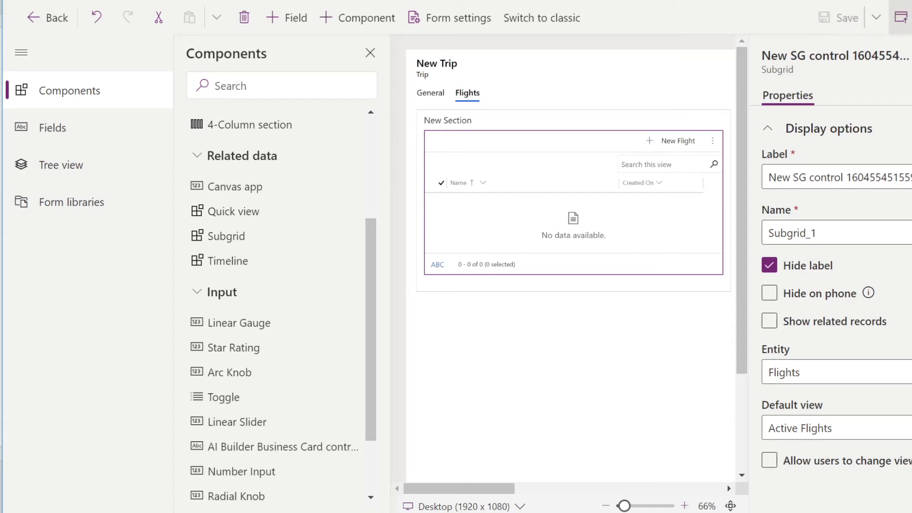
mouse_move(481, 187)
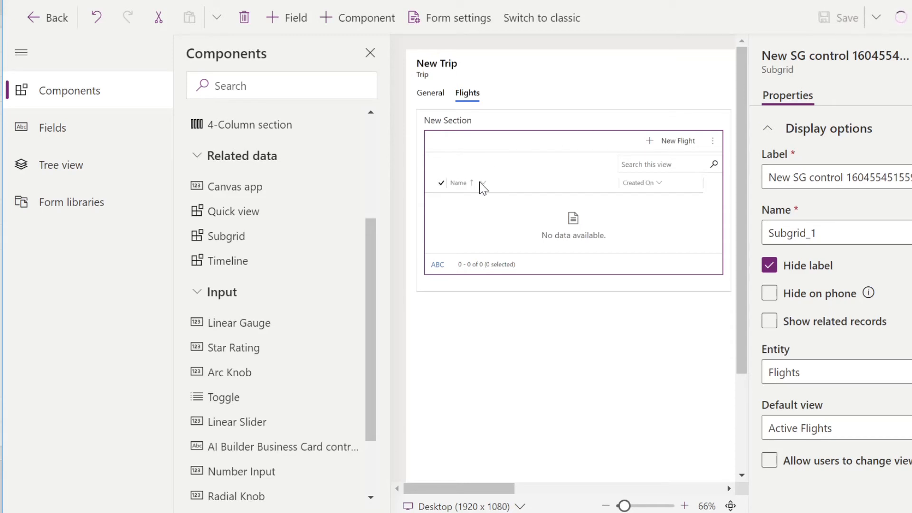
mouse_move(474, 236)
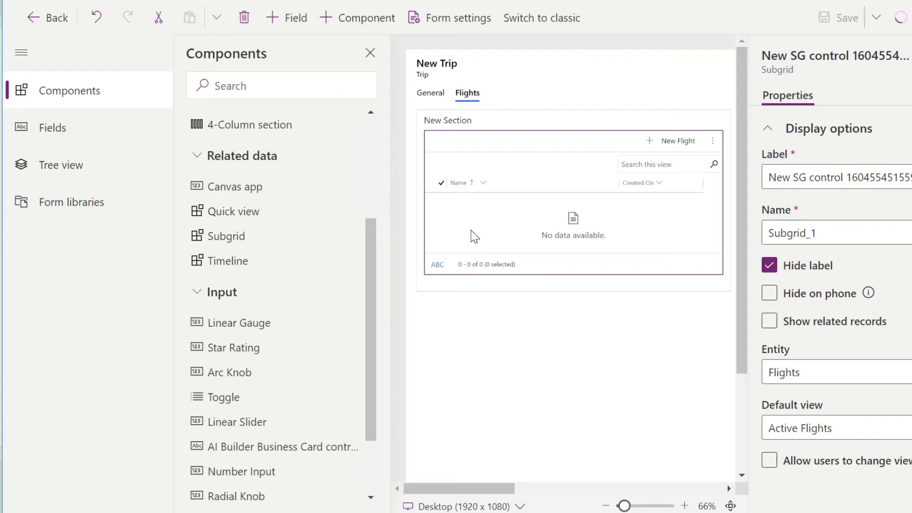
mouse_move(454, 241)
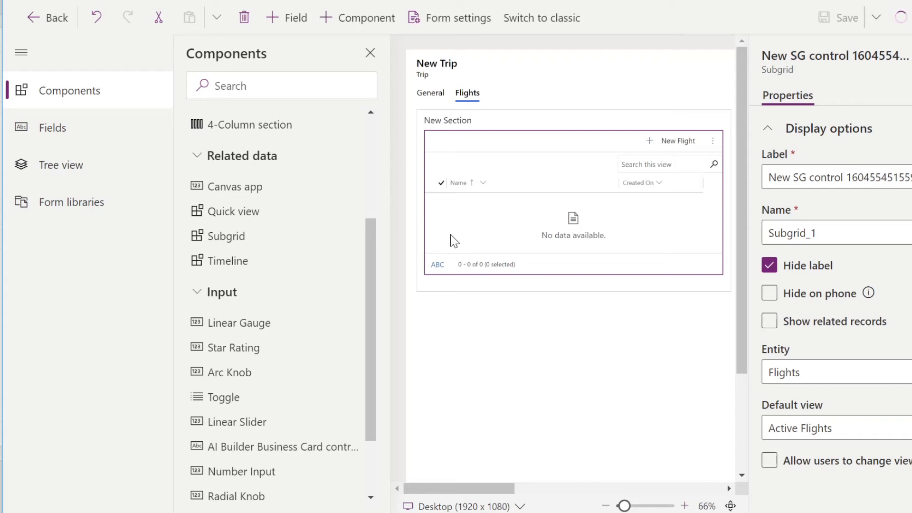
mouse_move(481, 228)
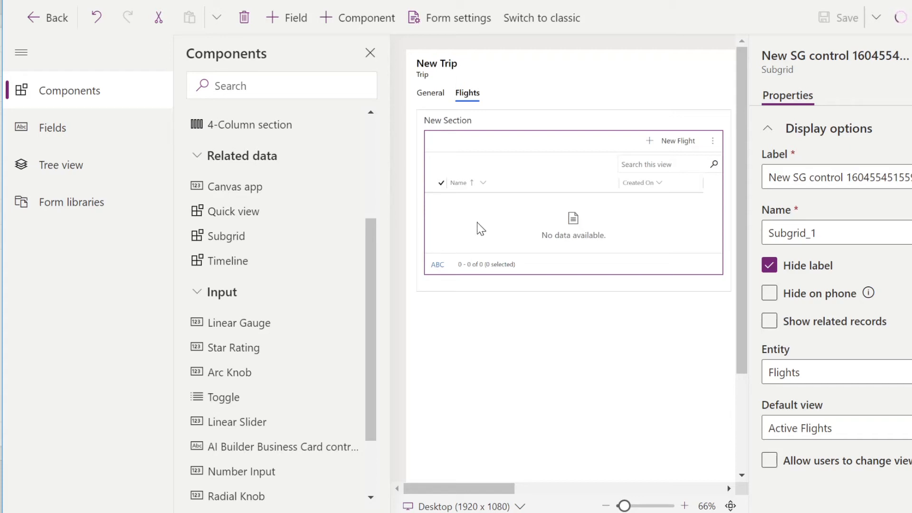
click(46, 18)
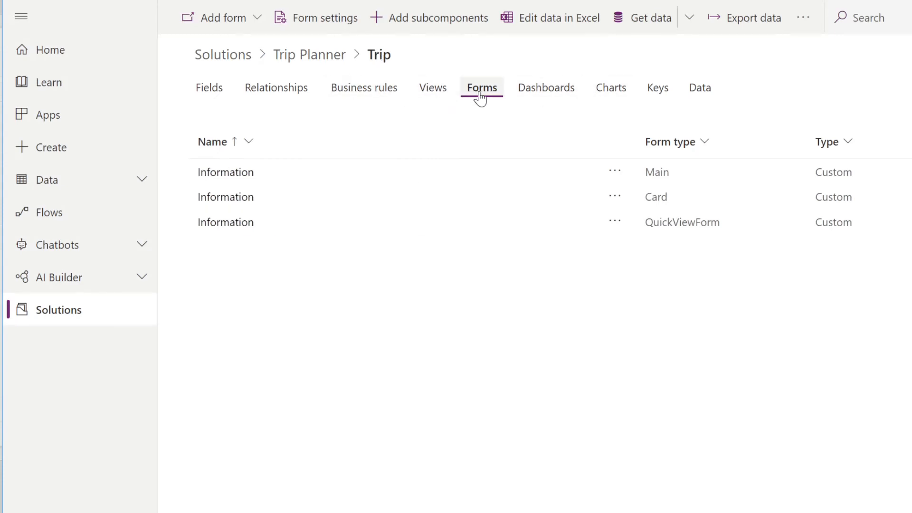
- Remove the Created On column from the Active Trips view and return to the views list
click(433, 88)
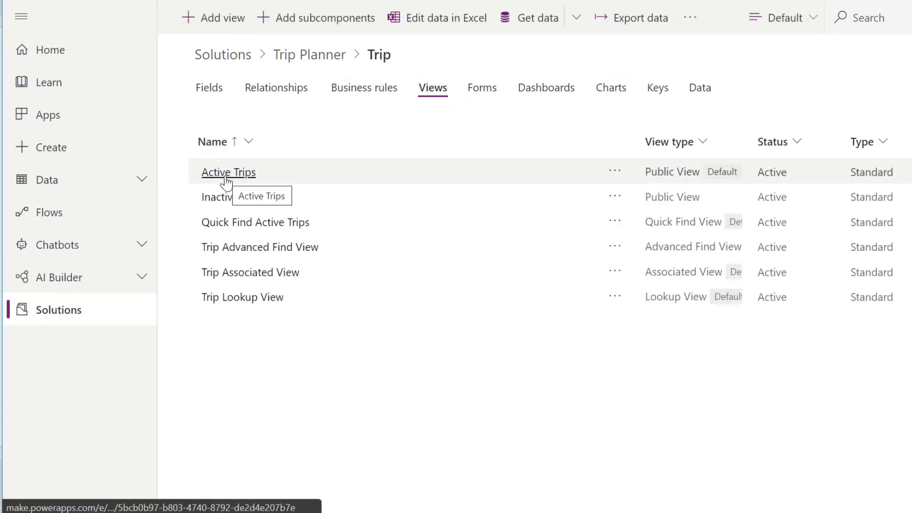
click(228, 172)
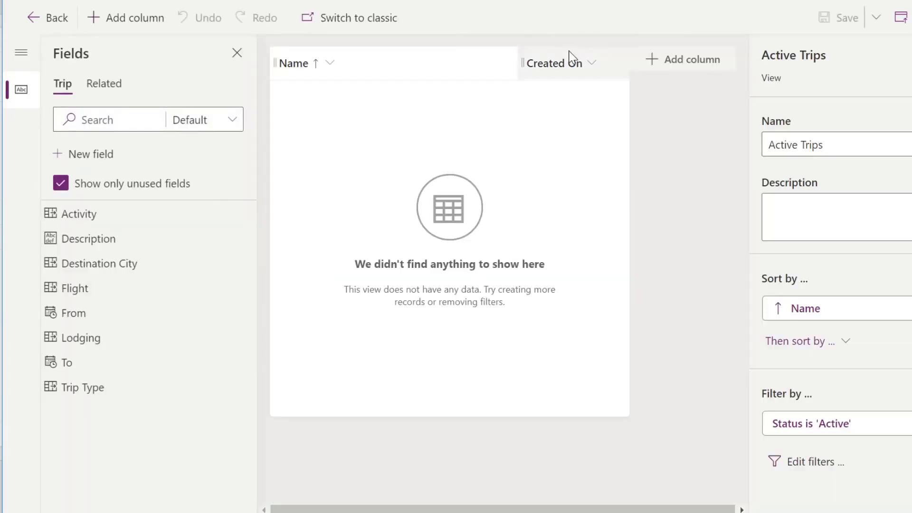
click(589, 63)
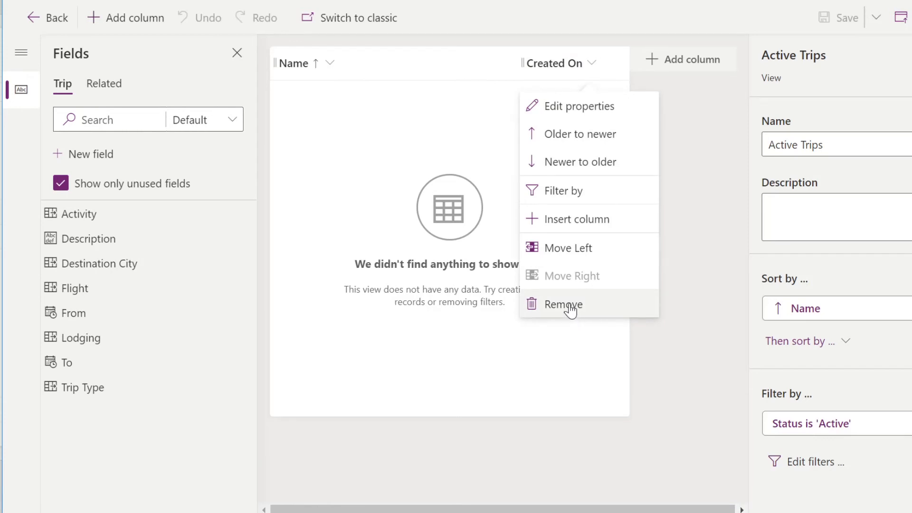
click(563, 304)
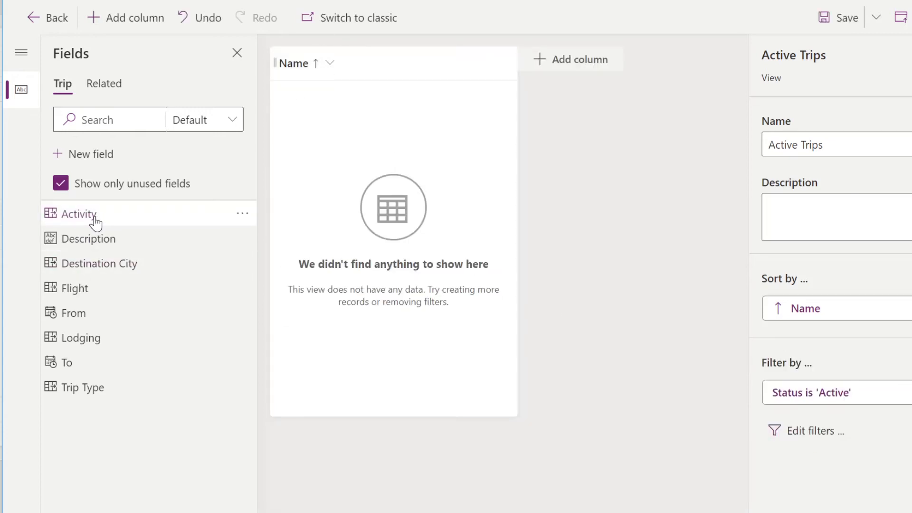
mouse_move(116, 376)
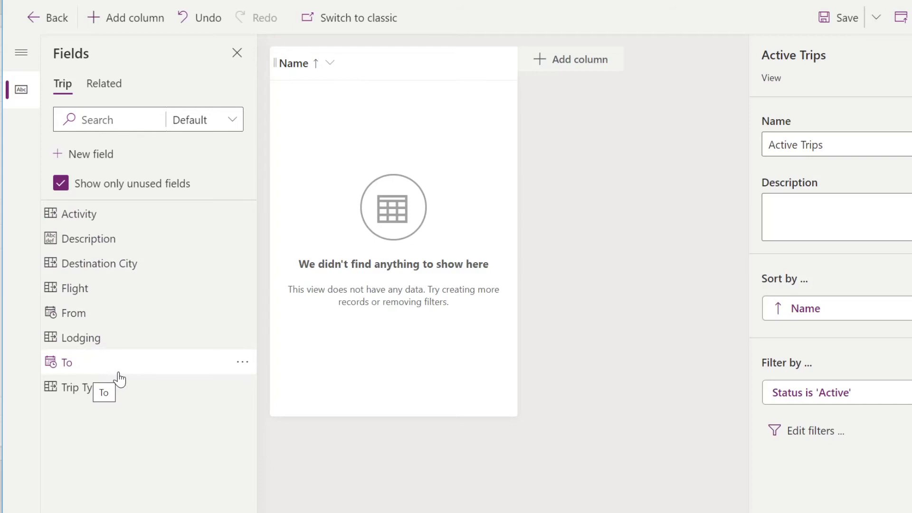
mouse_move(127, 365)
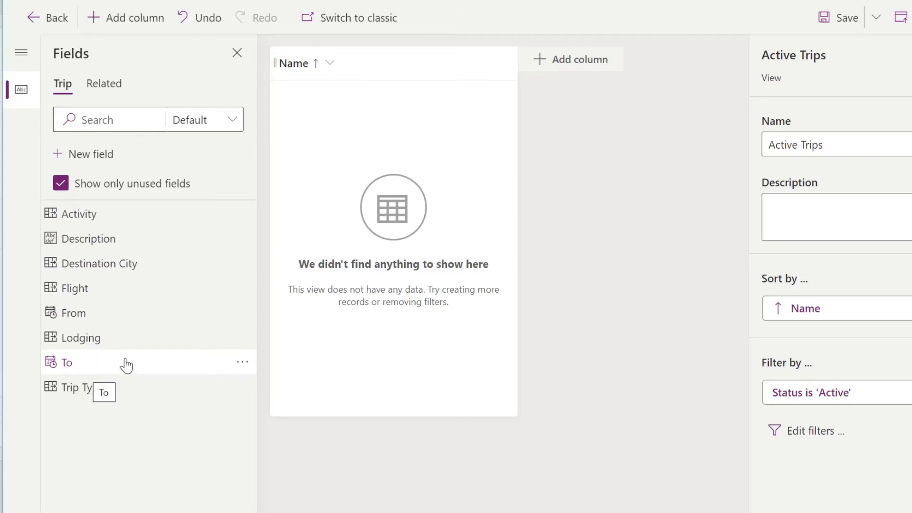
mouse_move(572, 109)
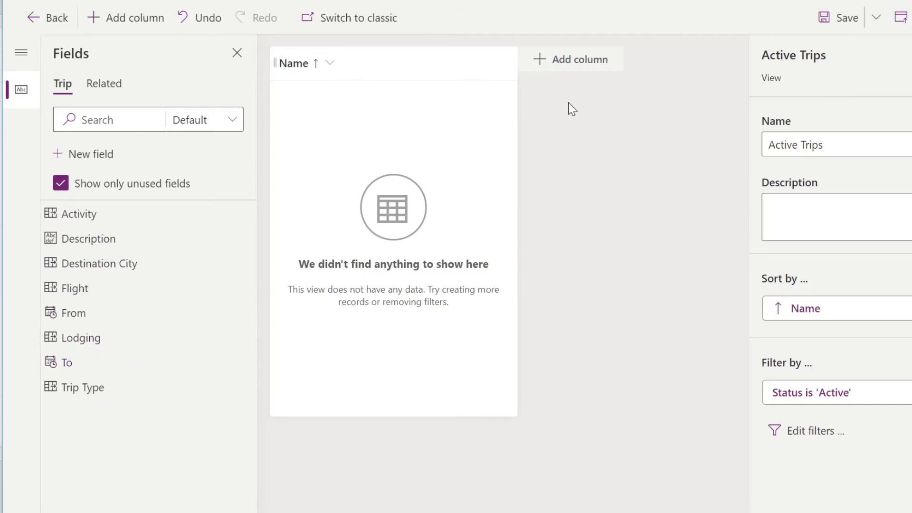
click(47, 18)
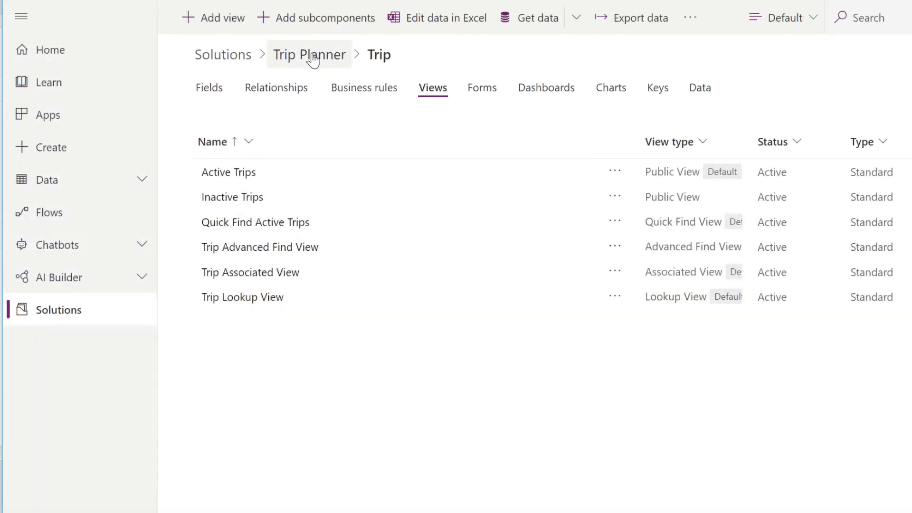
- In Active Flights, remove Created On and add Airline Name and Arrival columns
click(309, 55)
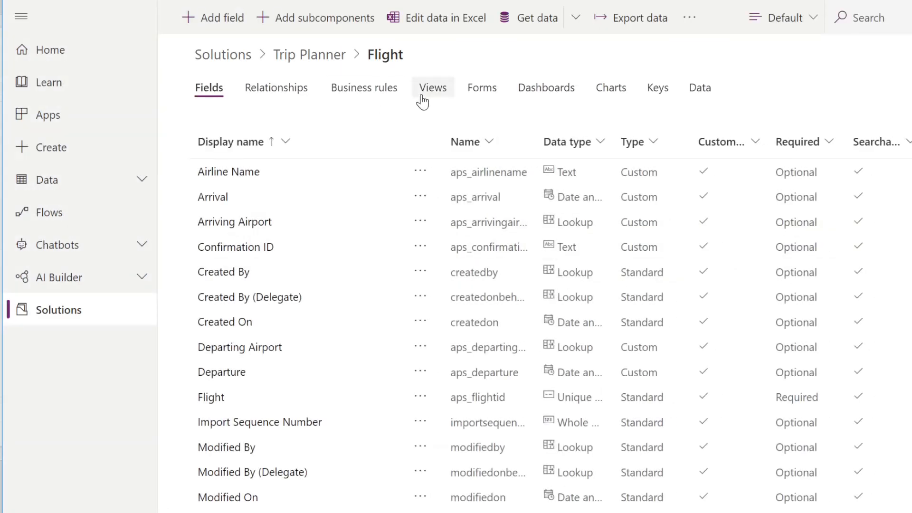
click(432, 87)
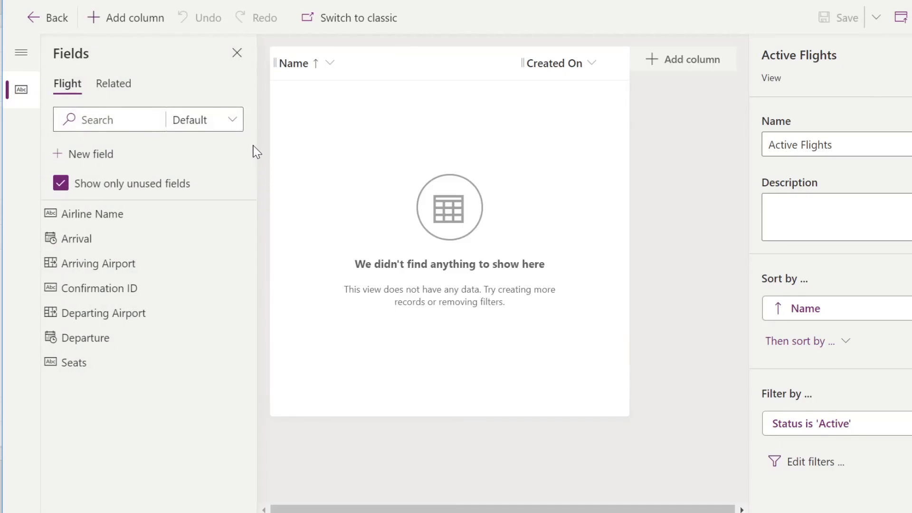
click(593, 63)
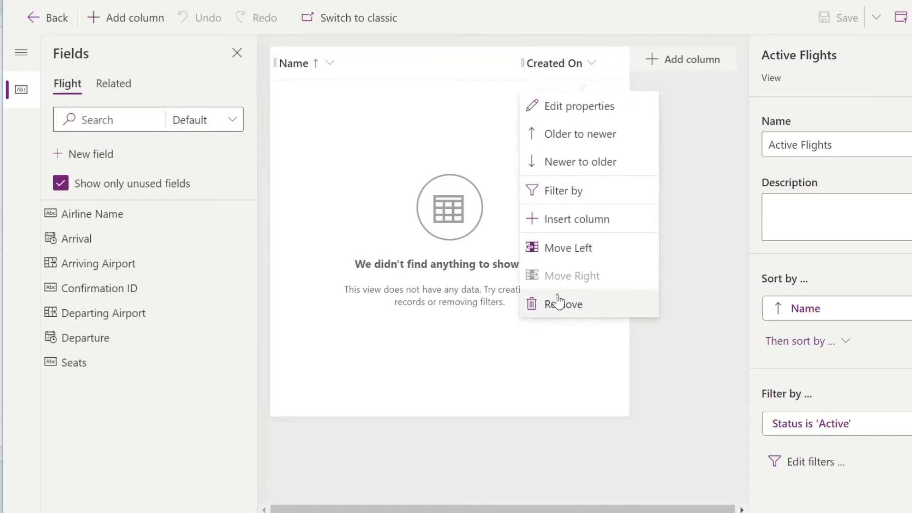
click(565, 303)
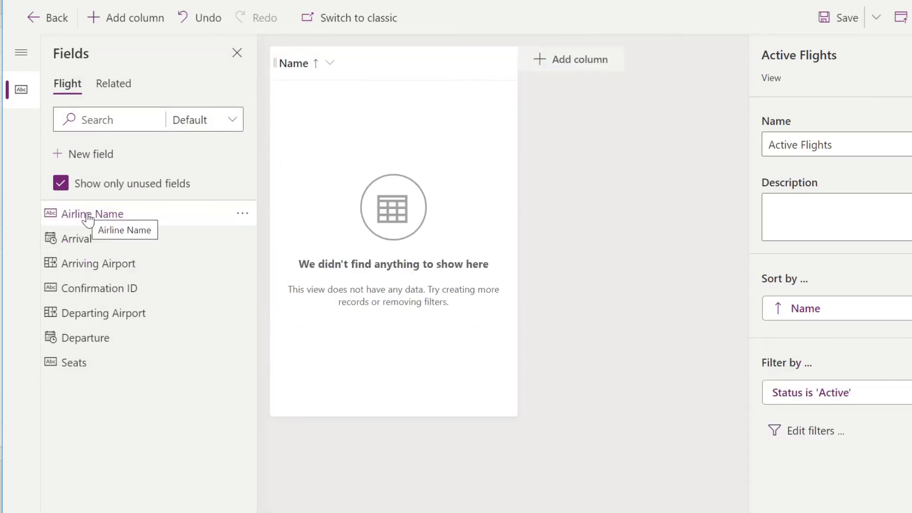
click(91, 213)
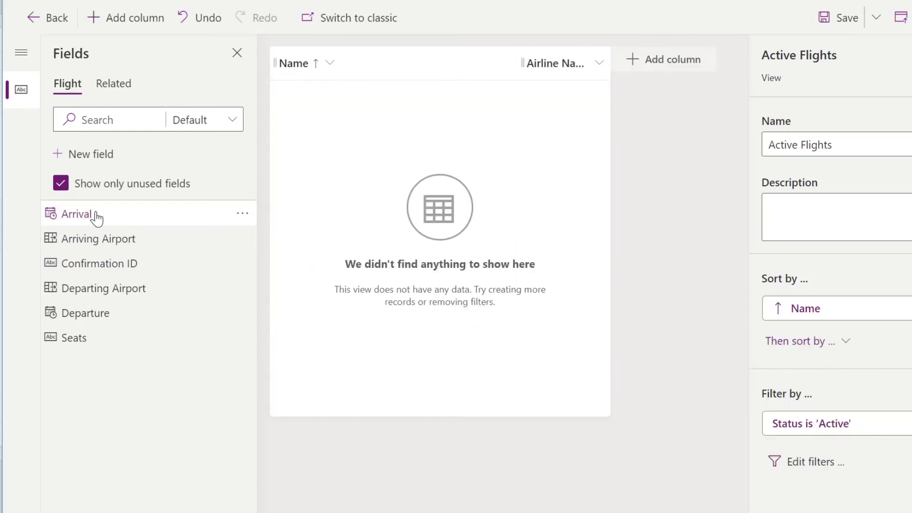
click(77, 213)
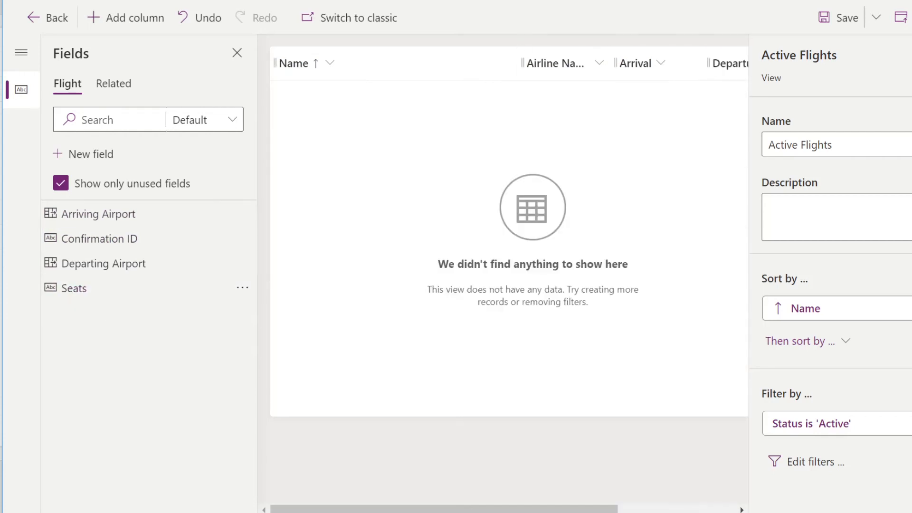
mouse_move(513, 64)
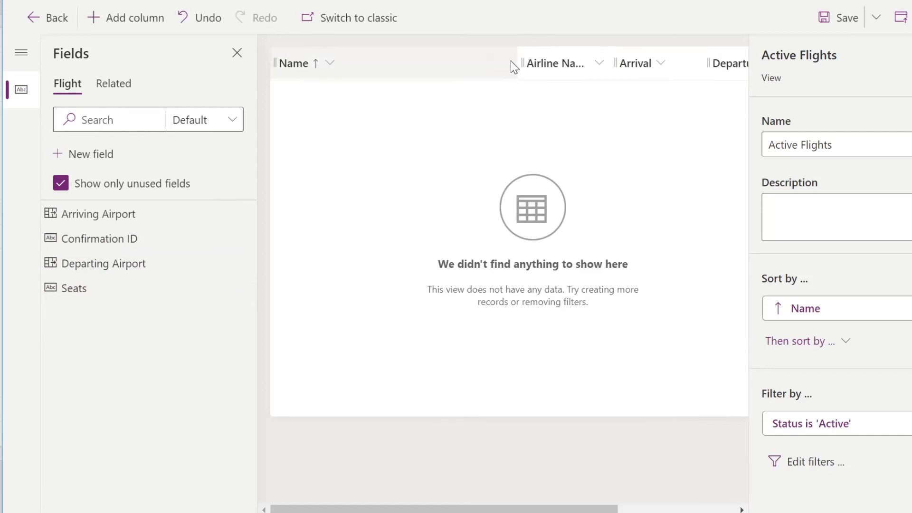
- Remove the Name column from Active Flights, then save and publish the view
click(330, 63)
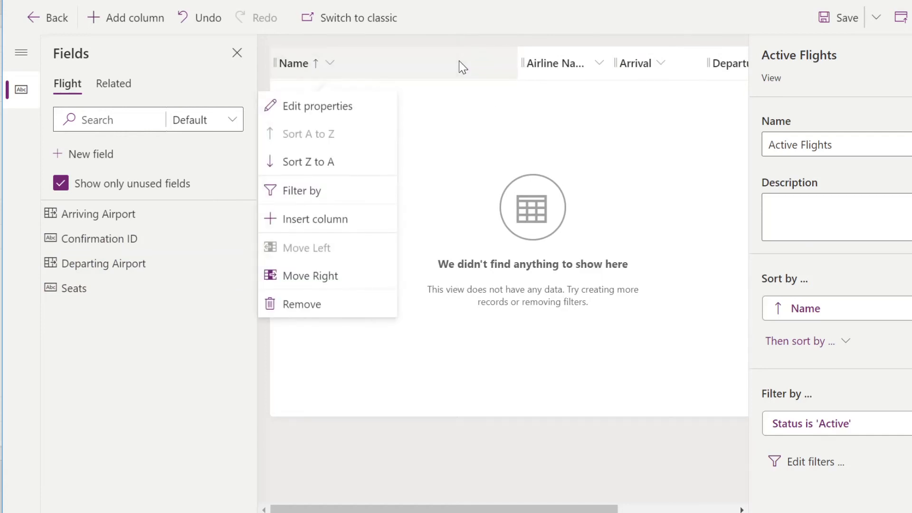
click(302, 304)
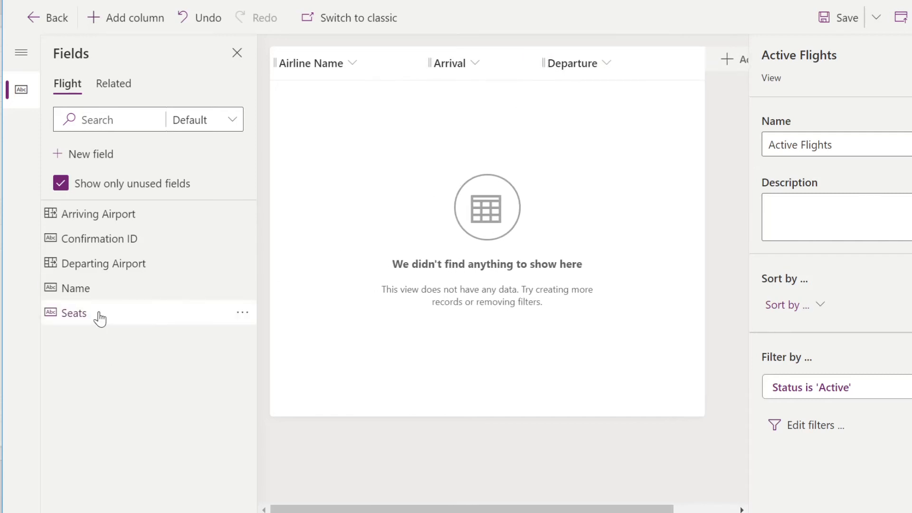
mouse_move(114, 226)
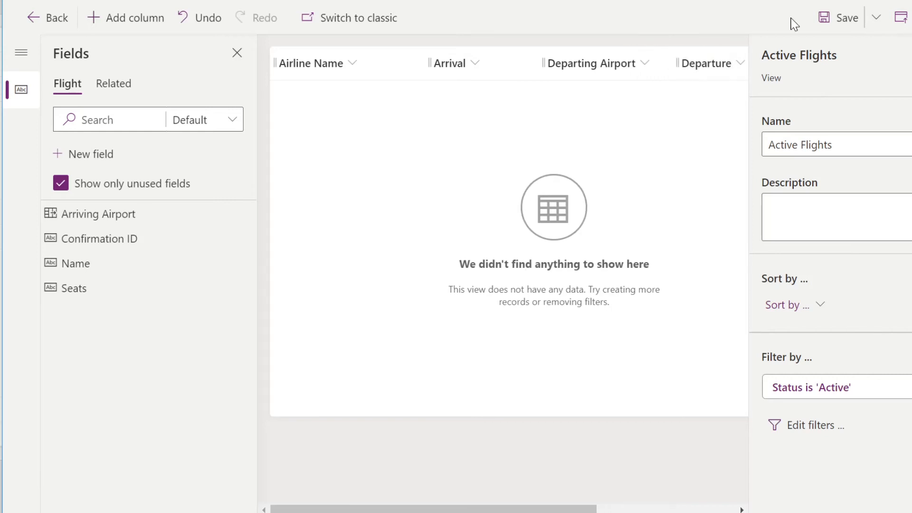
click(844, 17)
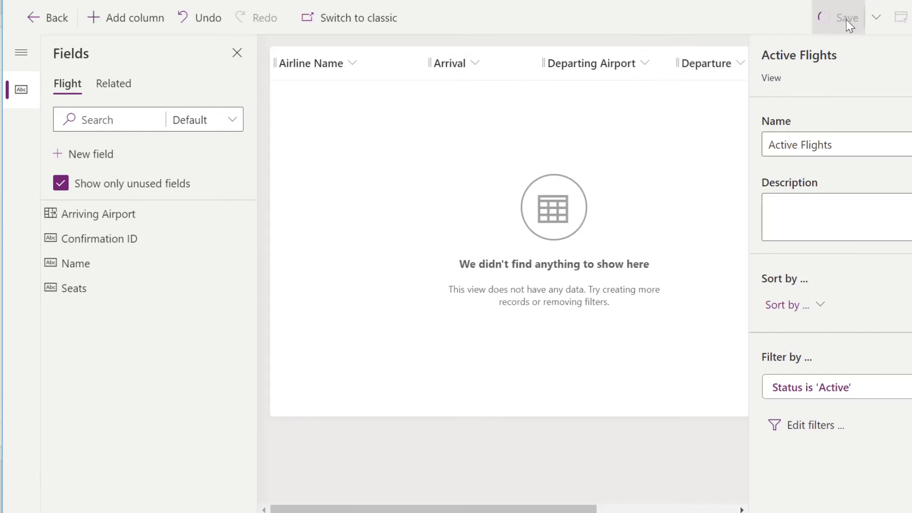
click(839, 18)
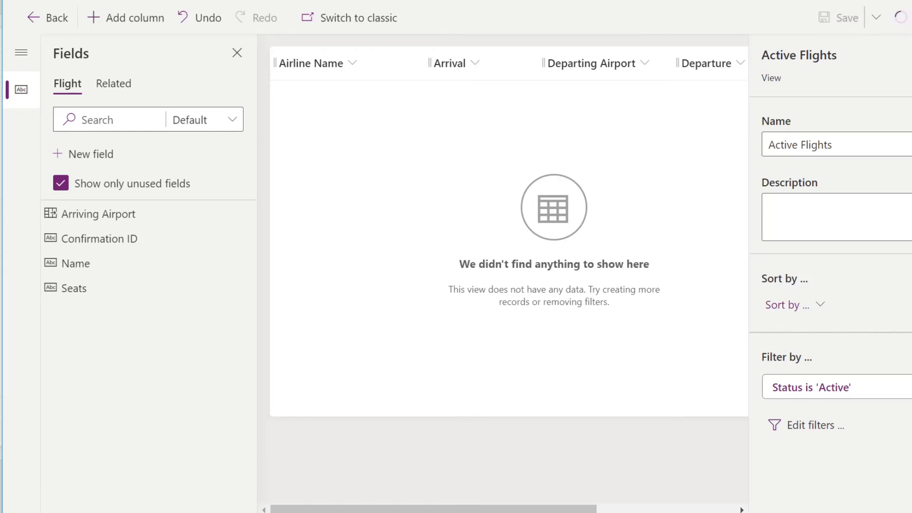
mouse_move(420, 176)
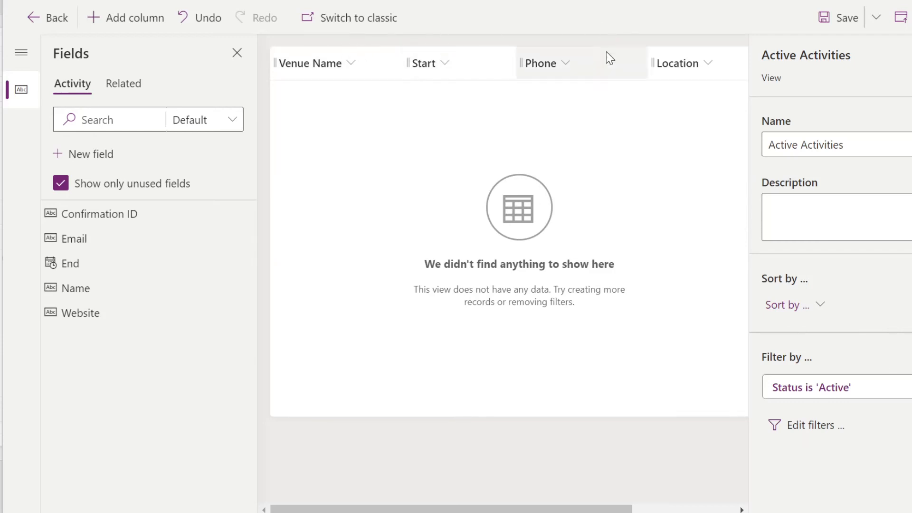
mouse_move(608, 57)
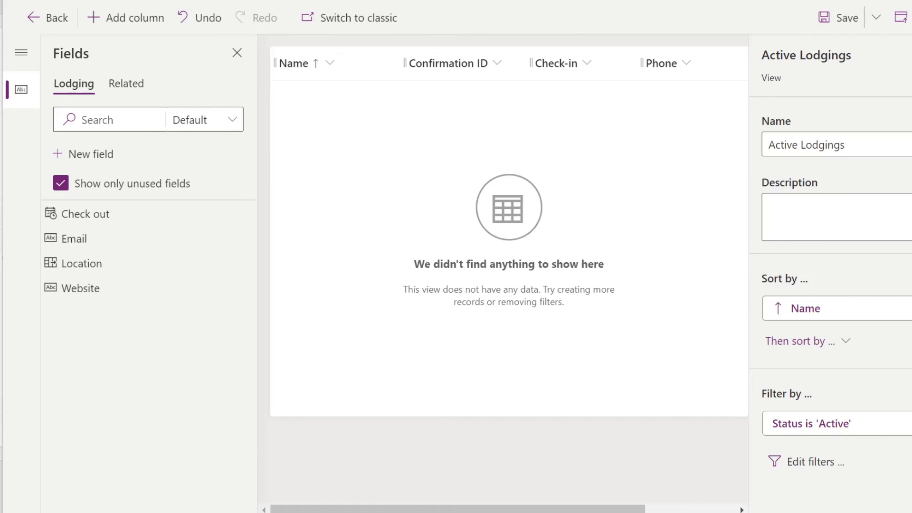
mouse_move(593, 178)
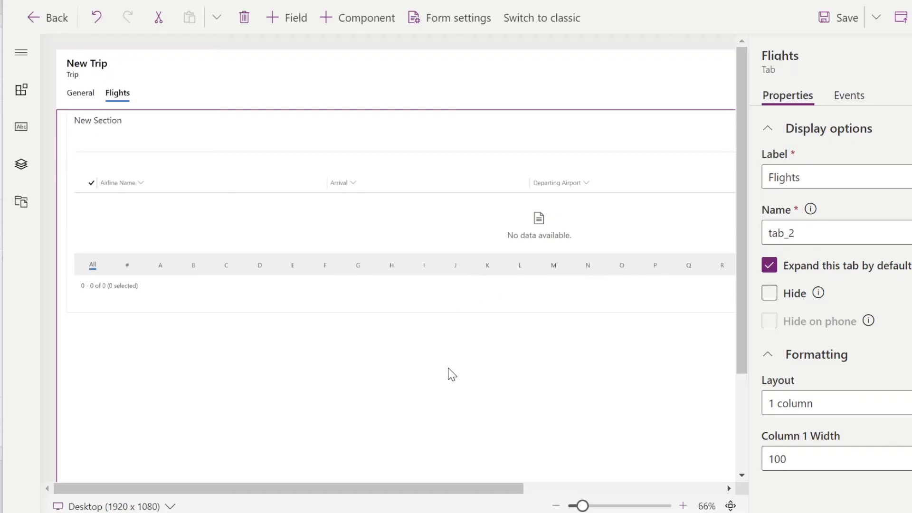
mouse_move(500, 420)
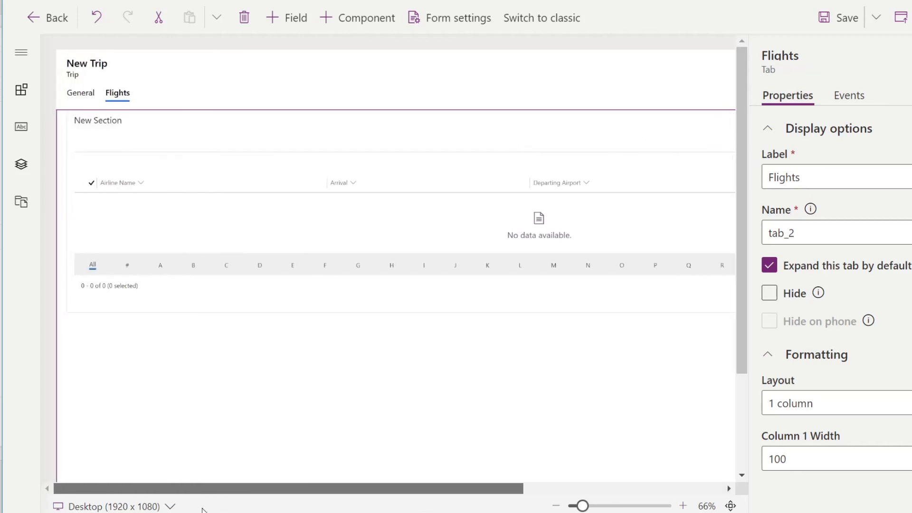
mouse_move(201, 496)
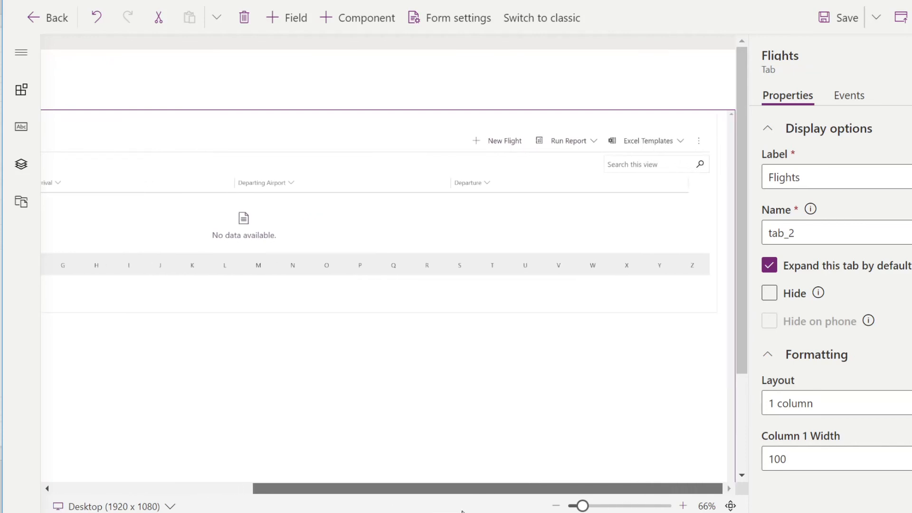
mouse_move(438, 142)
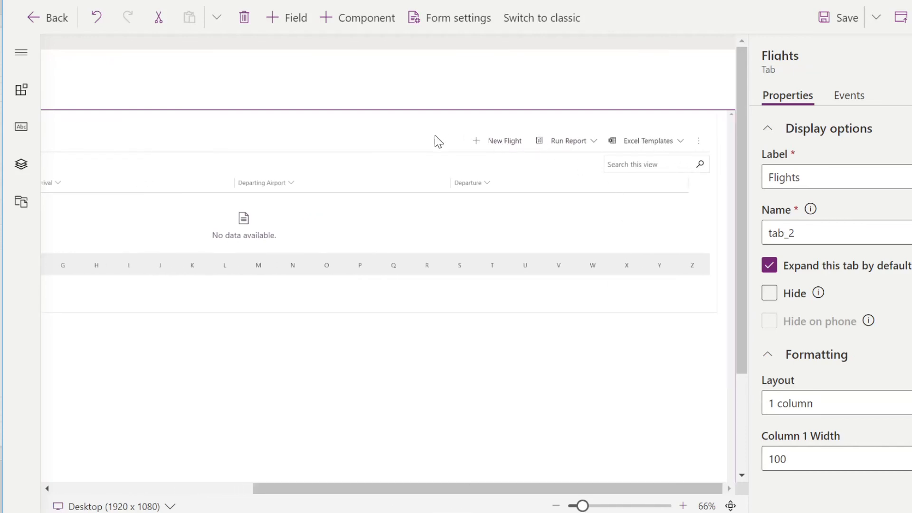
mouse_move(581, 143)
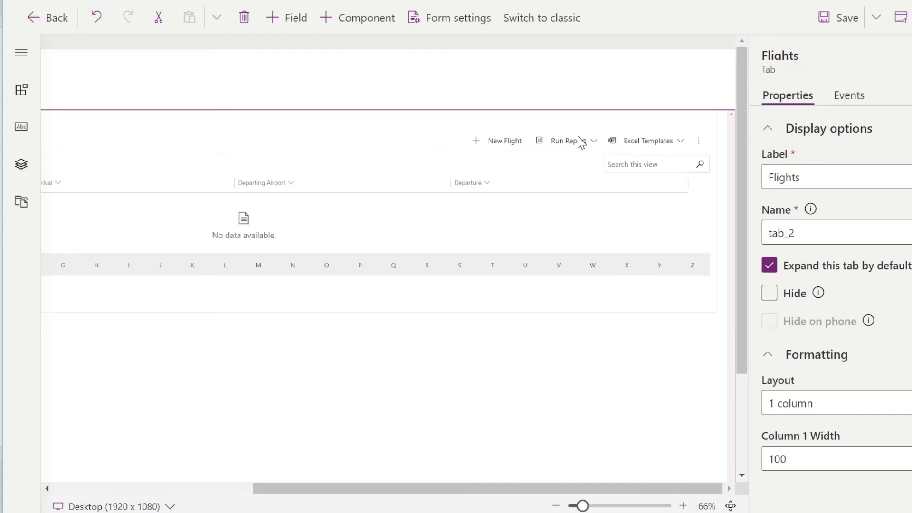
mouse_move(680, 151)
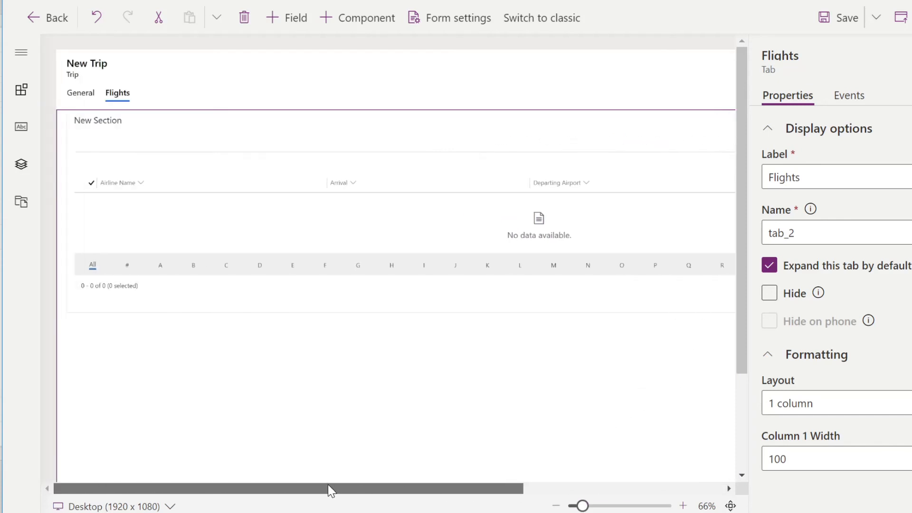
mouse_move(155, 140)
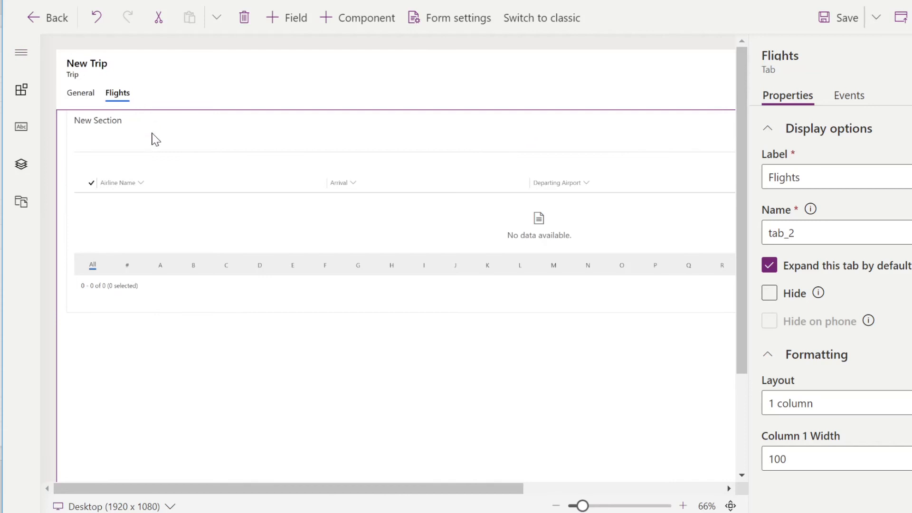
mouse_move(21, 52)
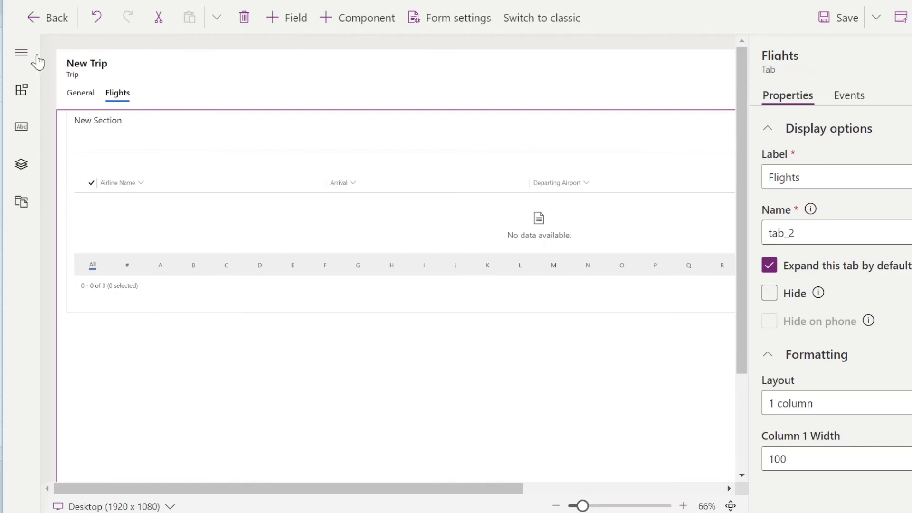
- Add a one-column tab holding a Lodgings subgrid with the Active Lodgings view
click(21, 90)
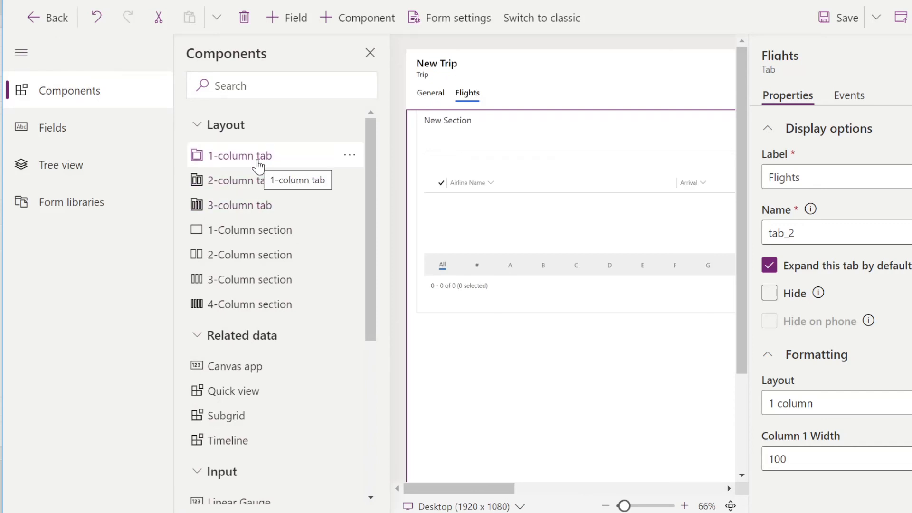
click(240, 155)
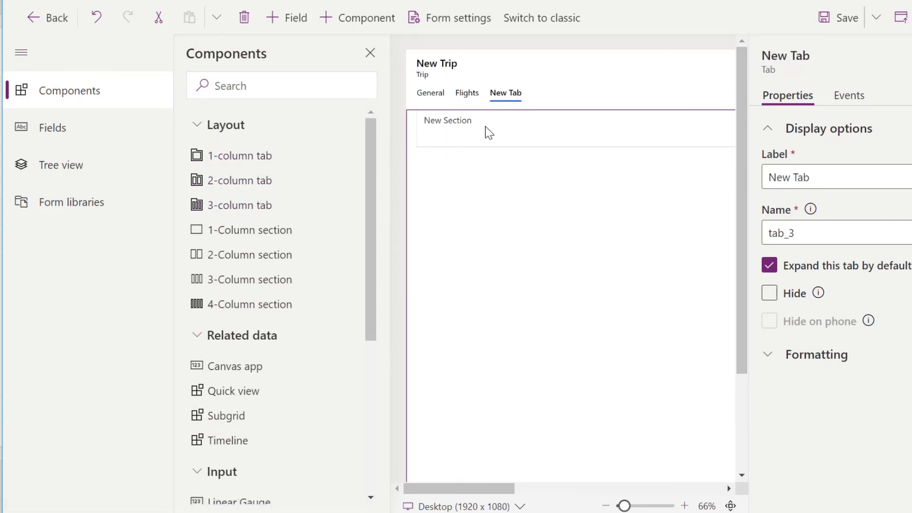
mouse_move(490, 141)
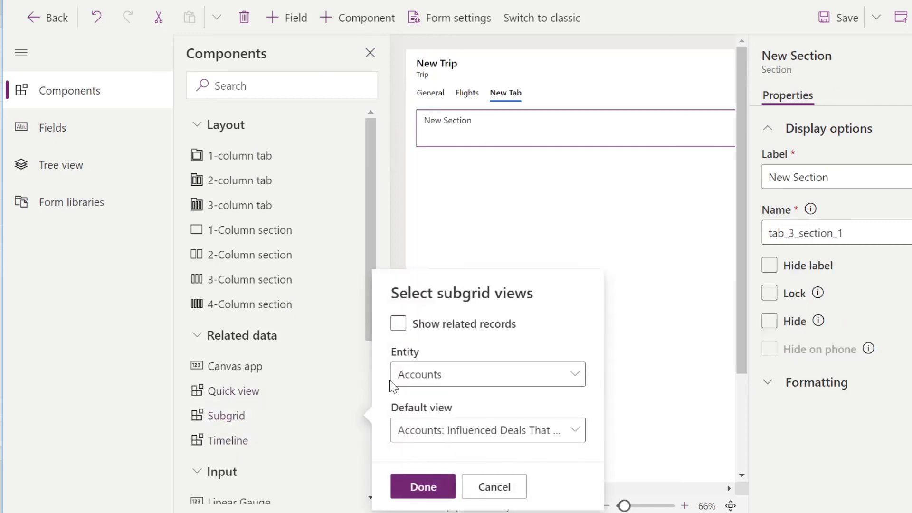
click(488, 374)
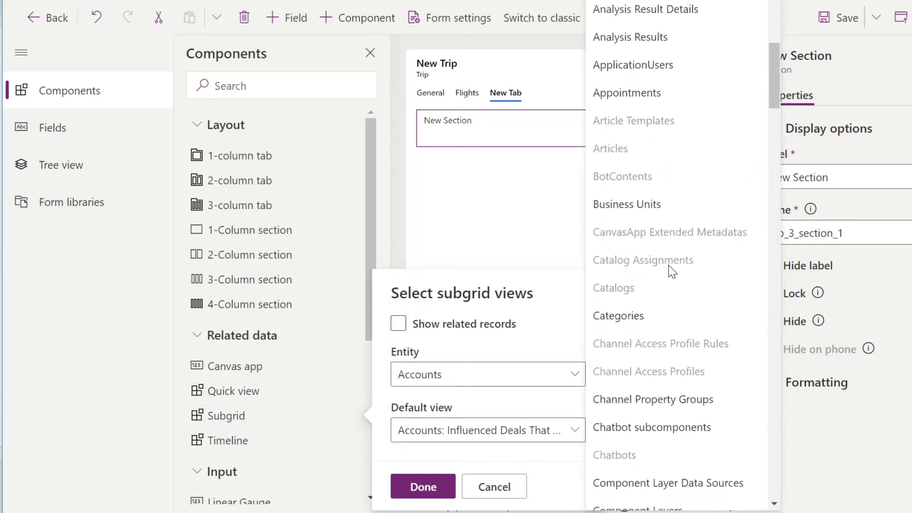
scroll(down, 3)
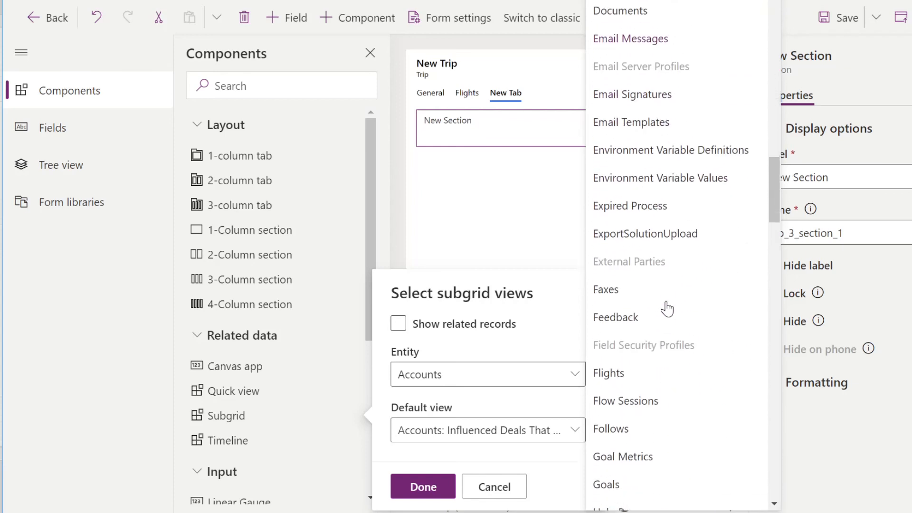
scroll(down, 3)
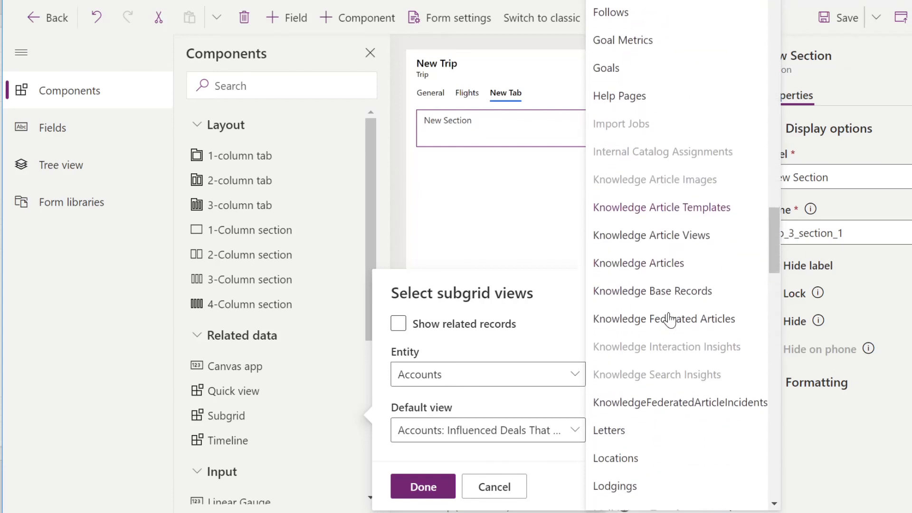
click(615, 487)
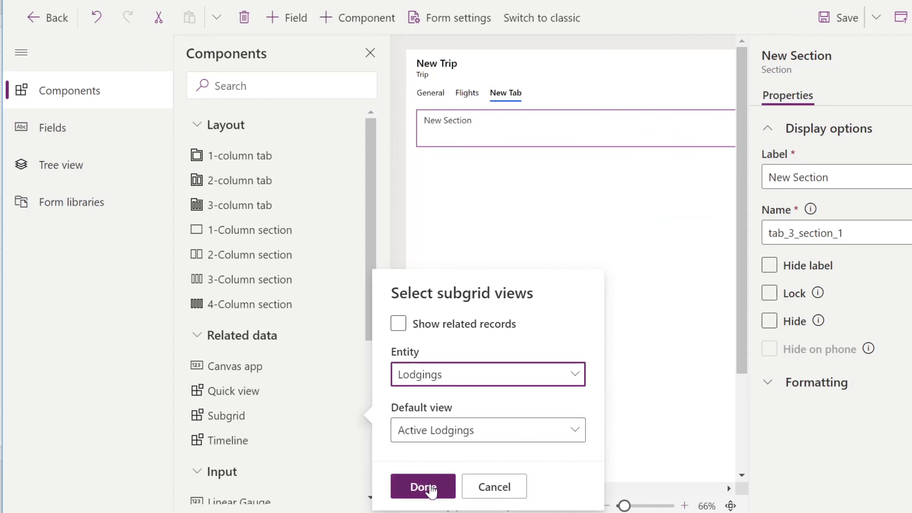
click(423, 486)
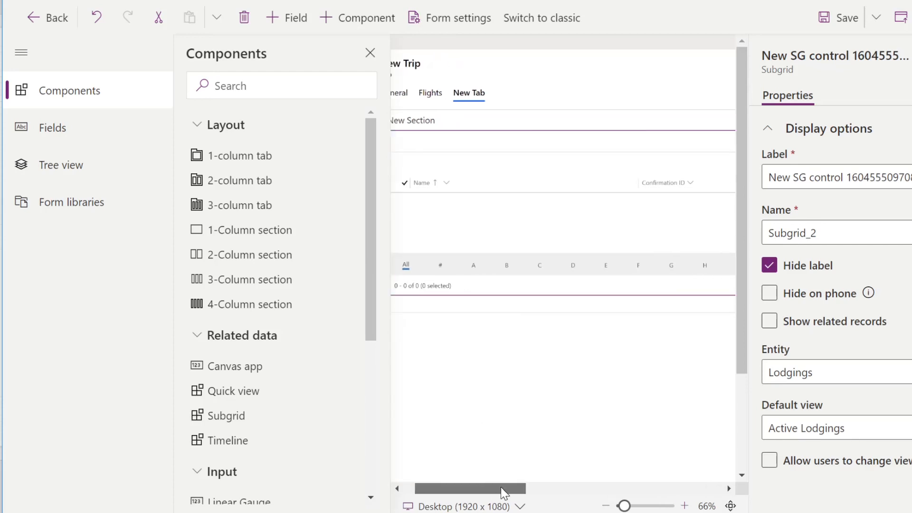
- Label the third tab 'Lodging'
click(370, 53)
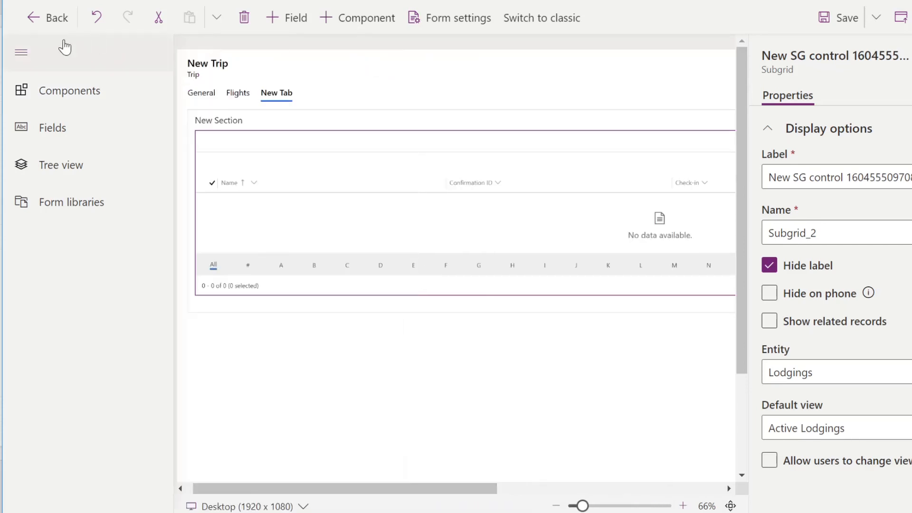
scroll(right, 3)
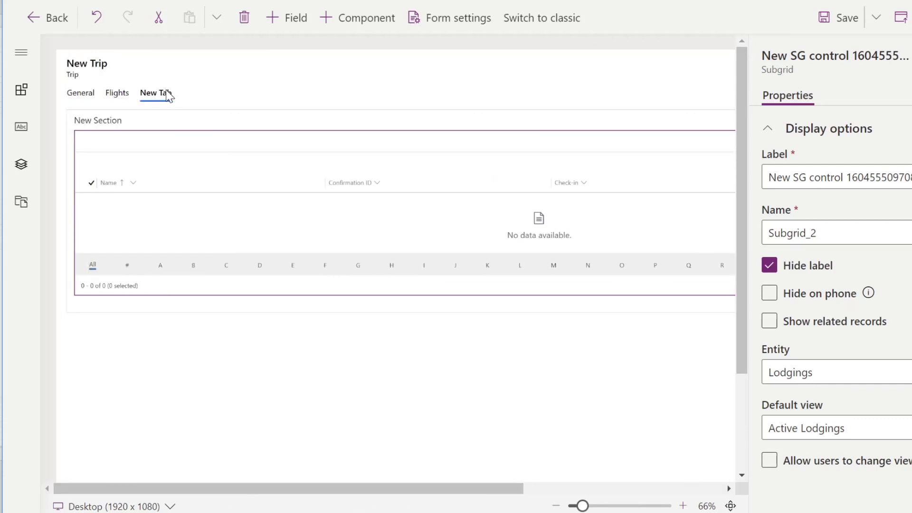
mouse_move(680, 161)
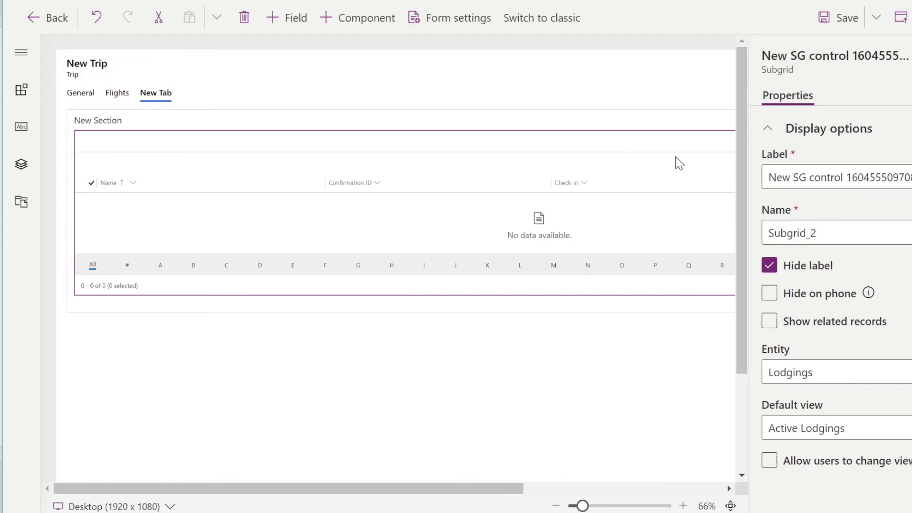
click(841, 177)
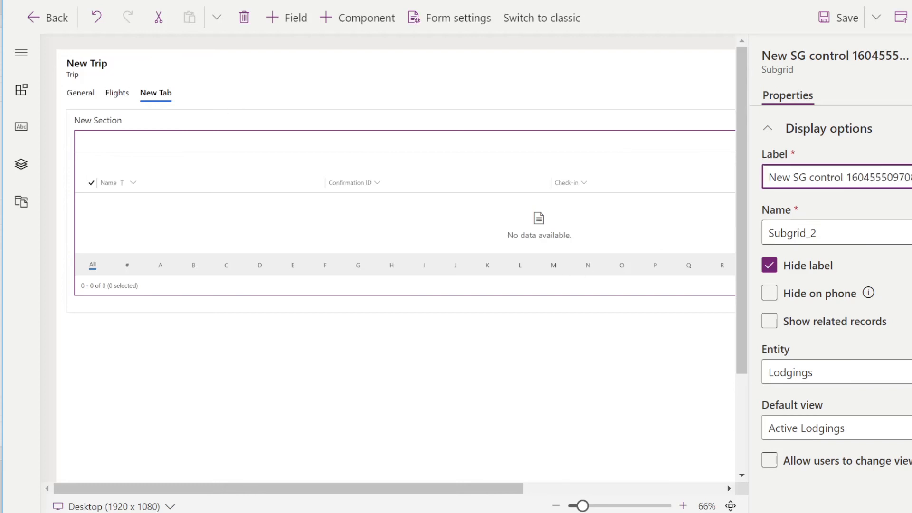
click(156, 93)
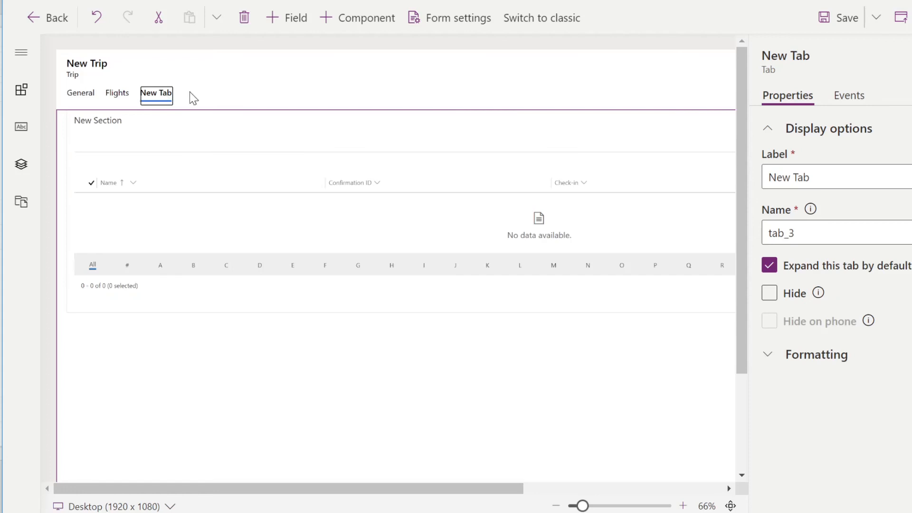
click(835, 176)
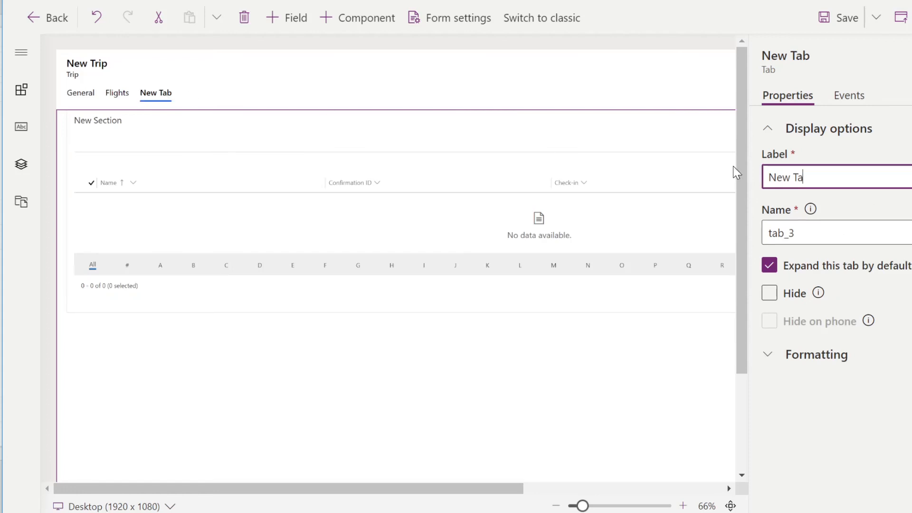
text(Lod)
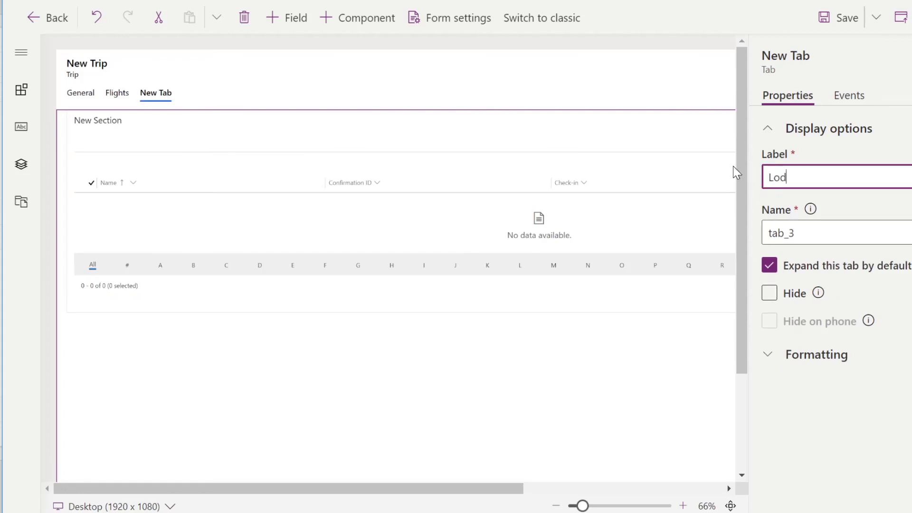
text(ging)
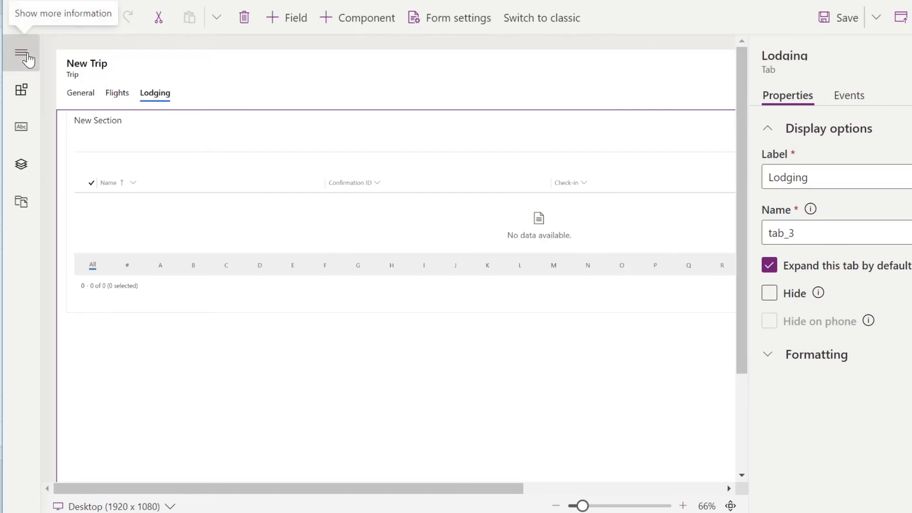
- Add an Activities subgrid (Active Activities view) to the new tab and label it Activity
click(21, 91)
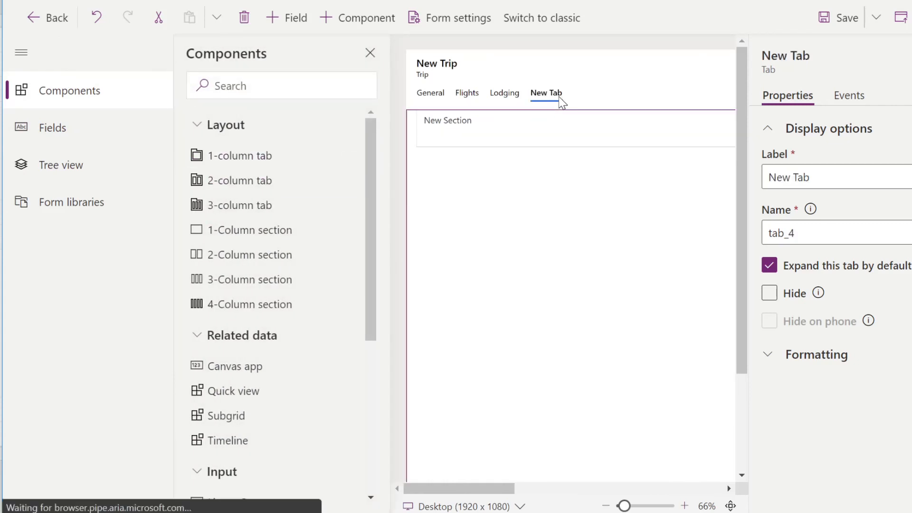
click(573, 128)
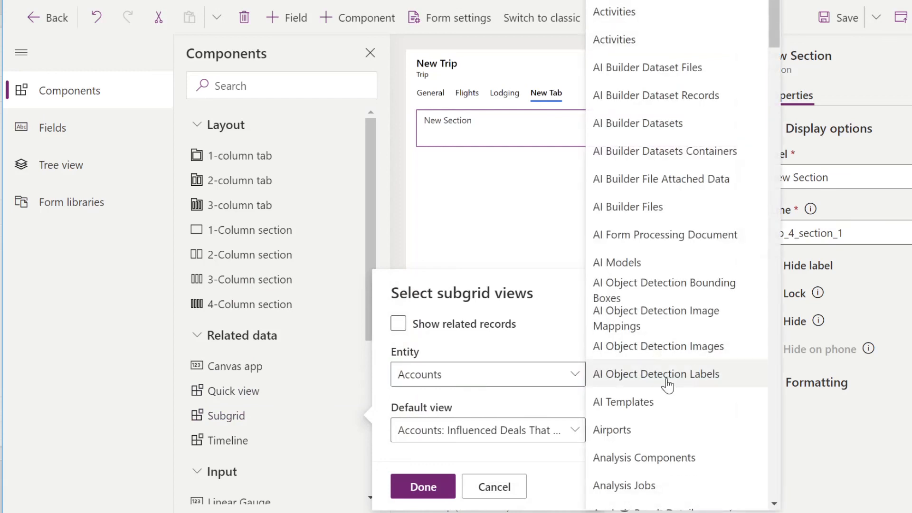
mouse_move(638, 13)
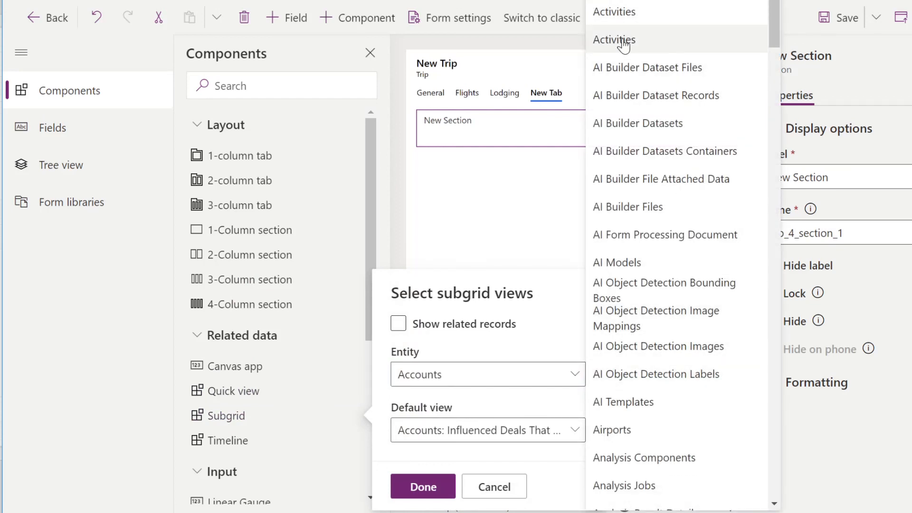
click(487, 374)
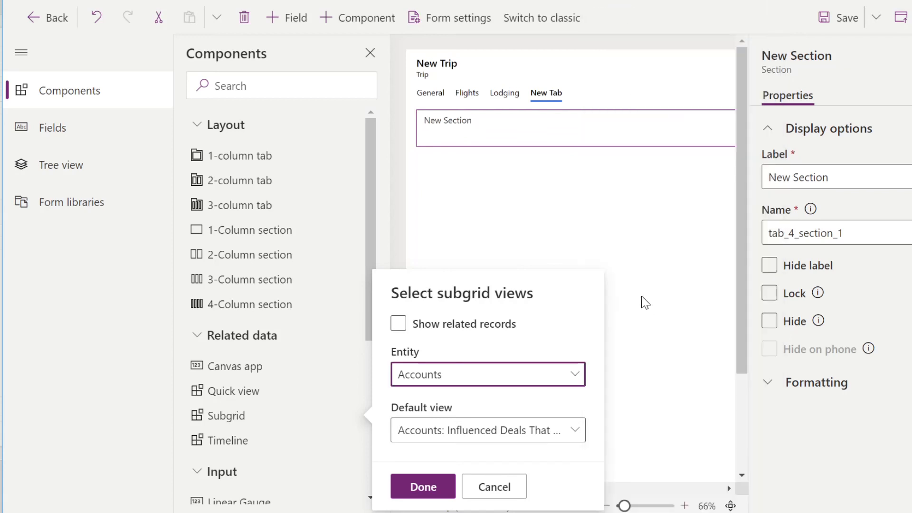
click(487, 430)
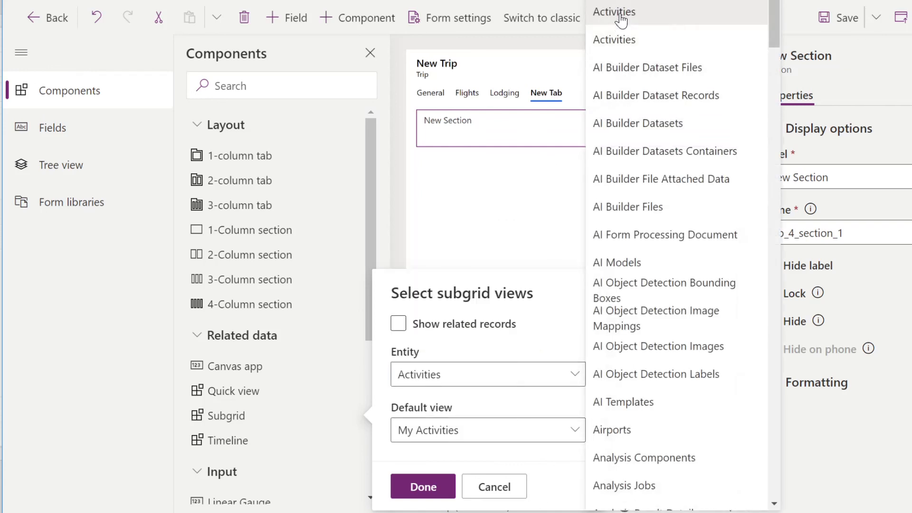
click(613, 40)
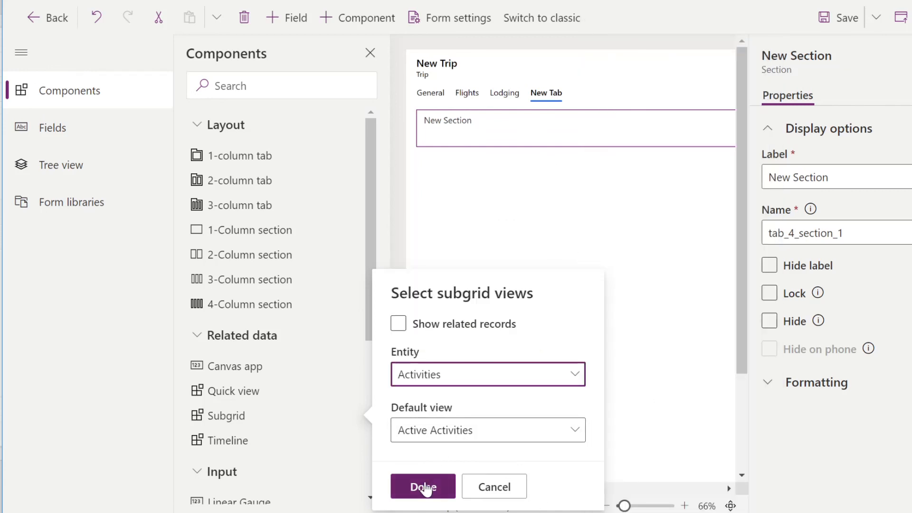
click(423, 486)
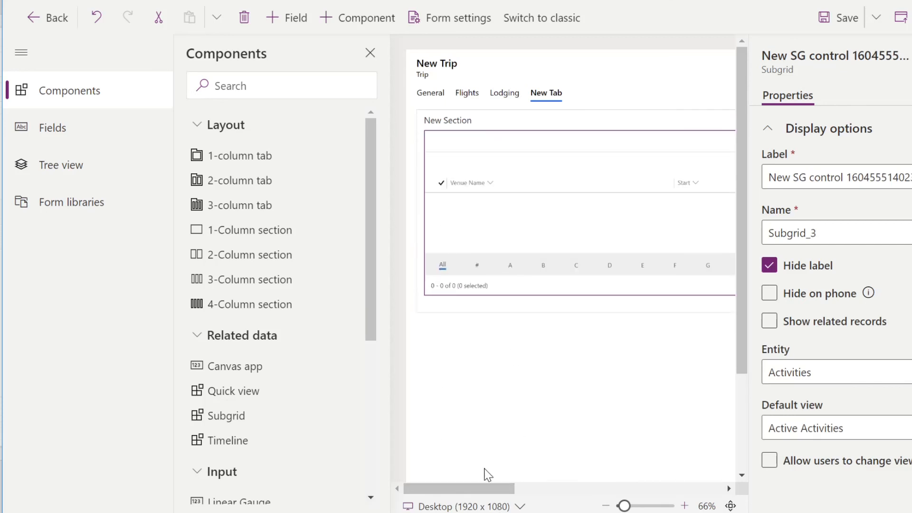
mouse_move(445, 424)
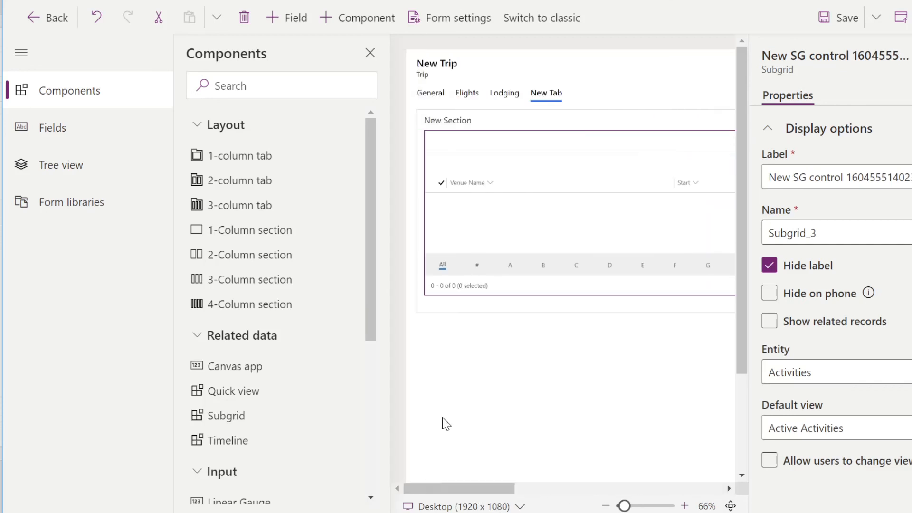
click(546, 93)
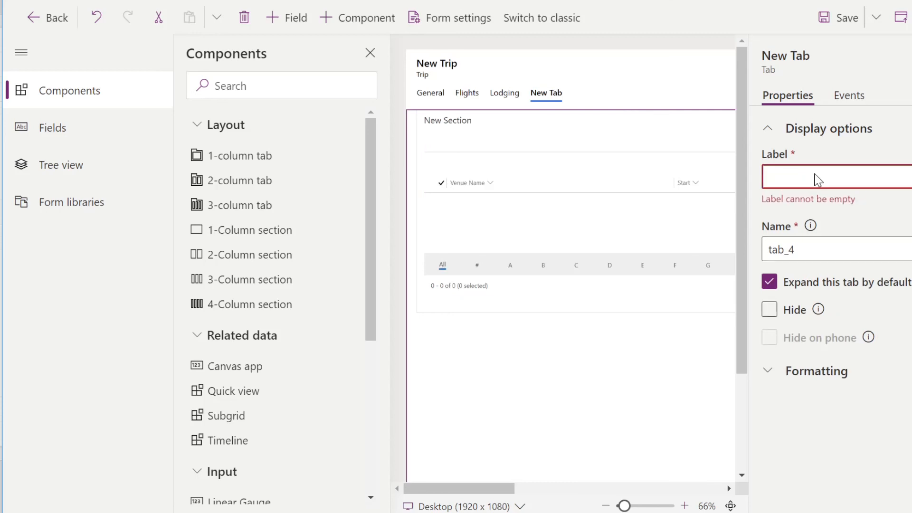
text(Actibi)
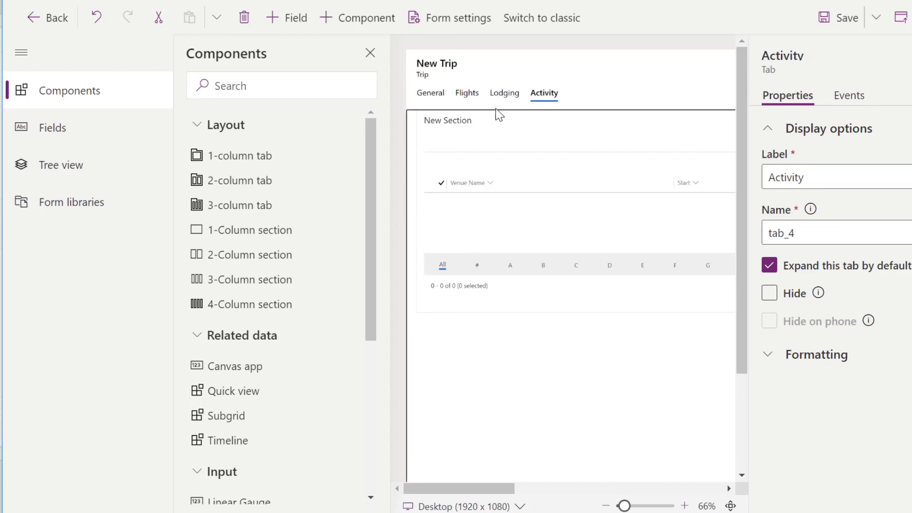
click(430, 93)
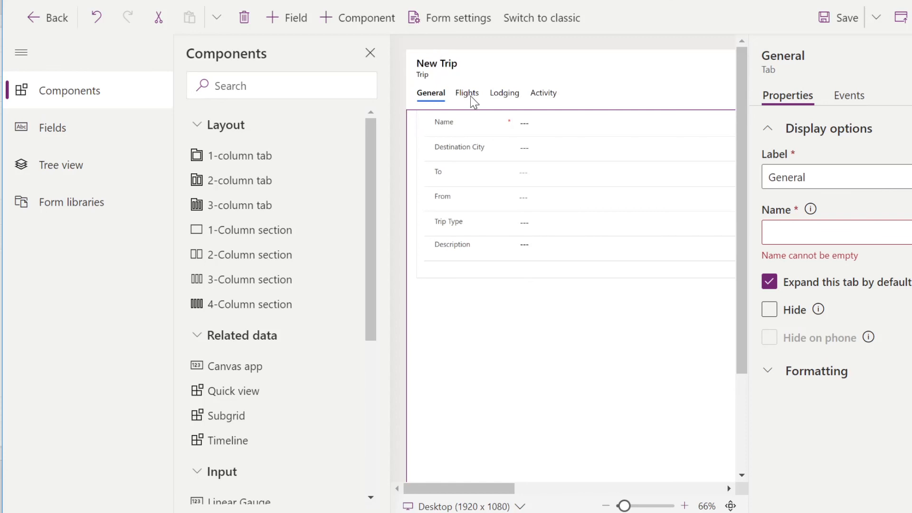
click(467, 93)
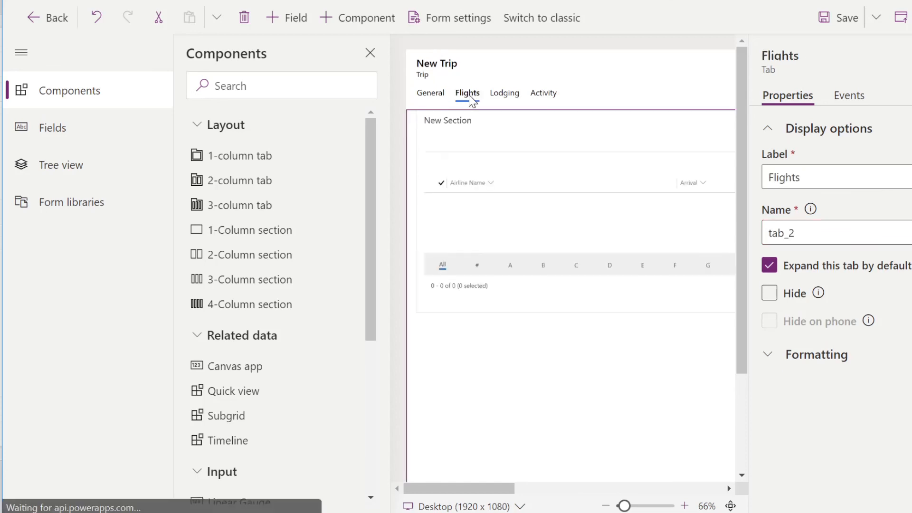
click(505, 93)
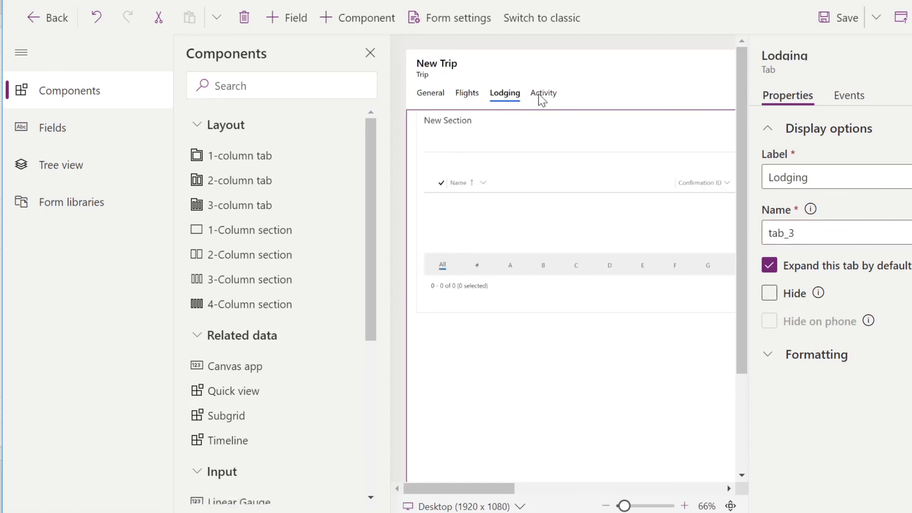
click(544, 93)
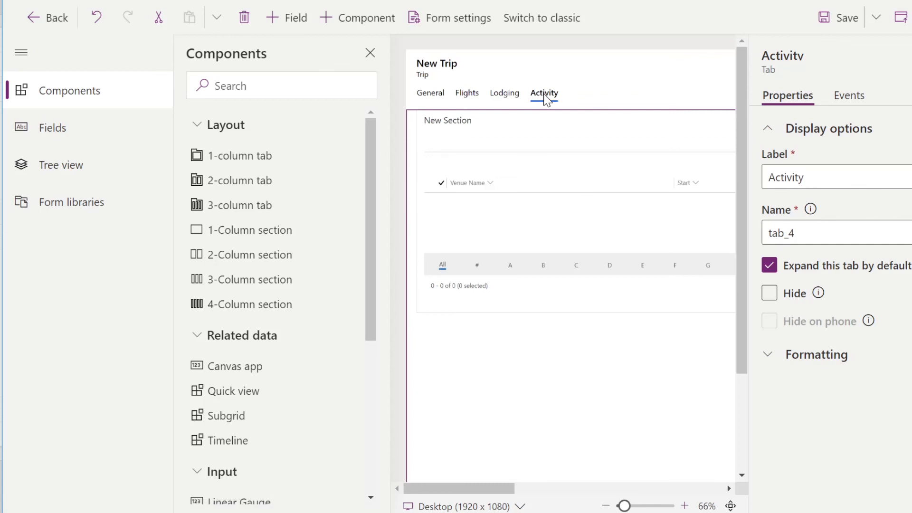
mouse_move(562, 357)
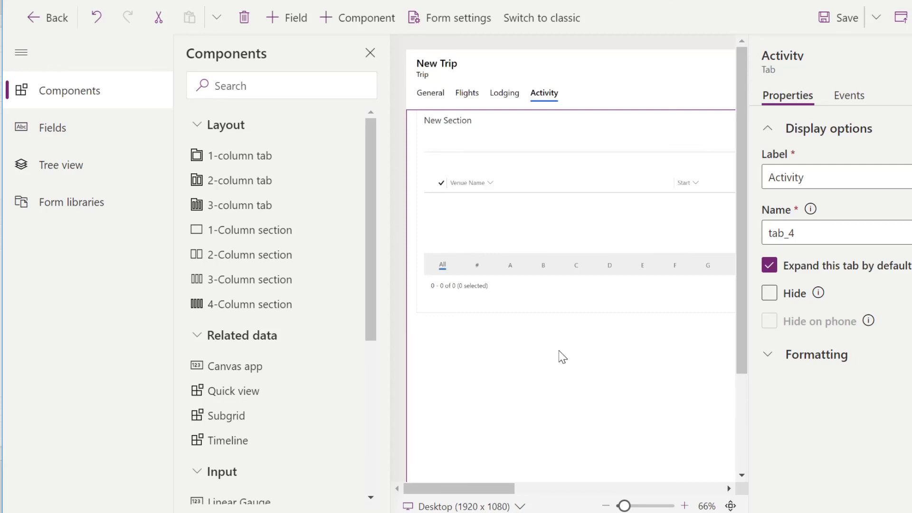
mouse_move(605, 373)
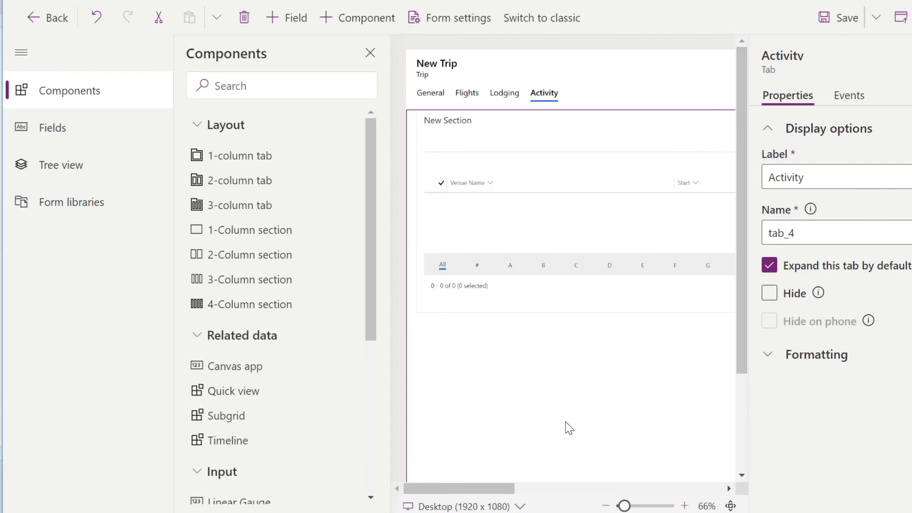
mouse_move(618, 422)
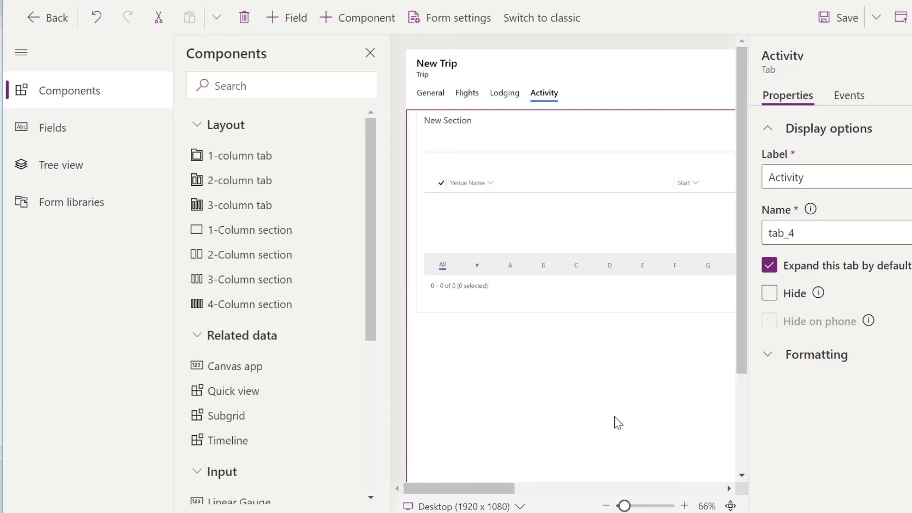
mouse_move(658, 429)
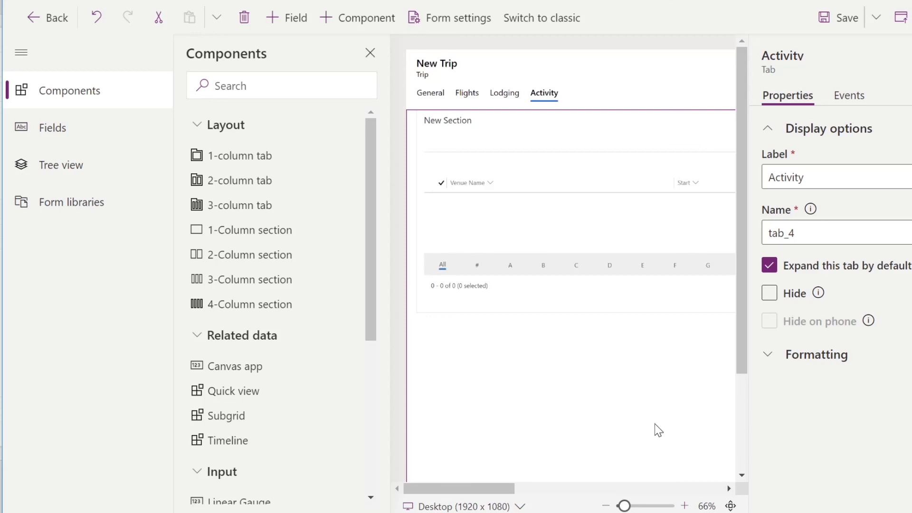
mouse_move(821, 432)
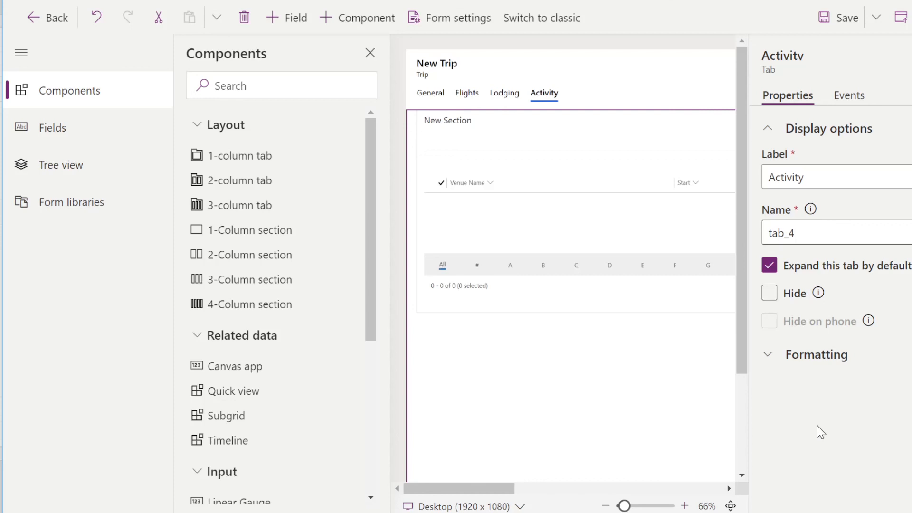